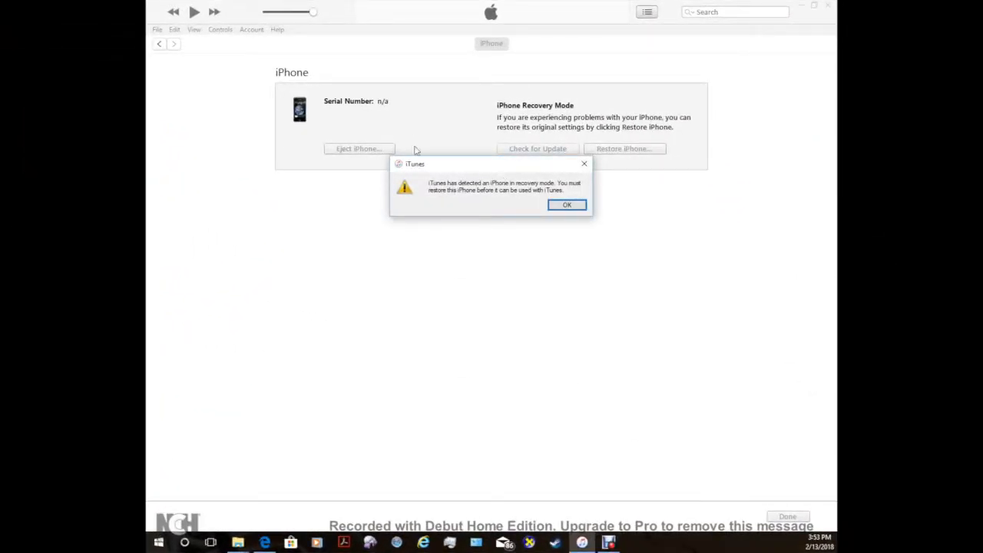
{"action": "mouse_move", "coordinate": [334, 410]}
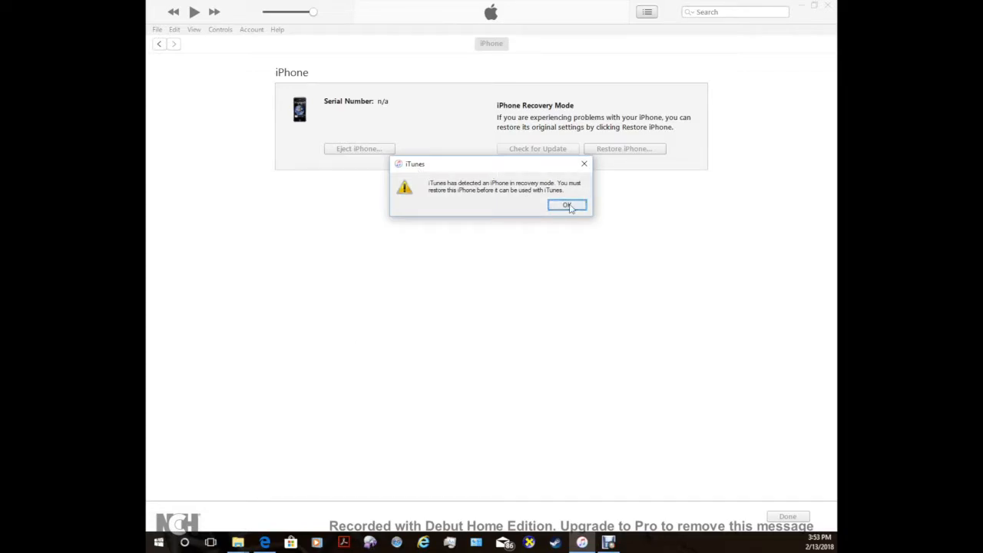
Close iTunes' alert that the iPhone is in recovery mode and needs restoring.
{"action": "left_click", "coordinate": [567, 205]}
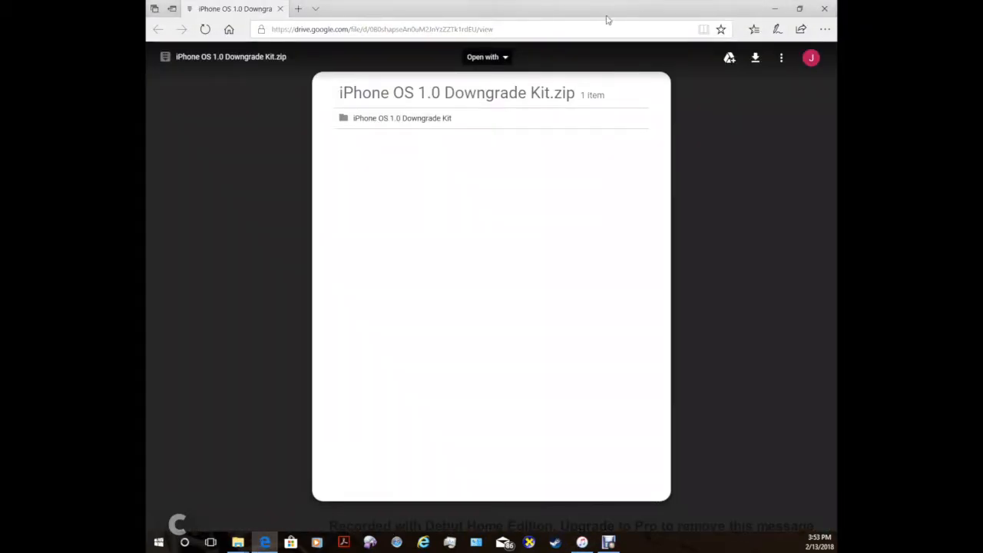
{"action": "mouse_move", "coordinate": [675, 68]}
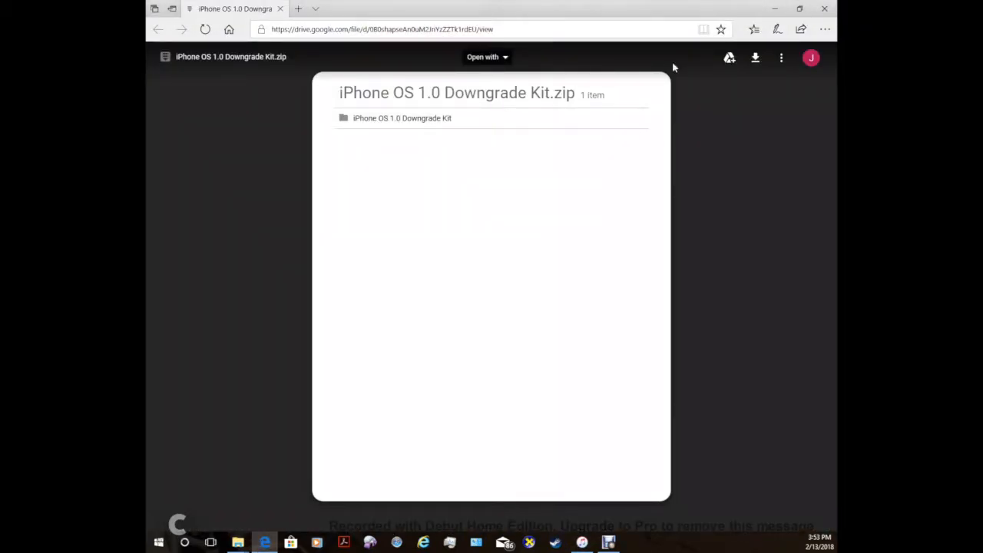
{"action": "mouse_move", "coordinate": [460, 110]}
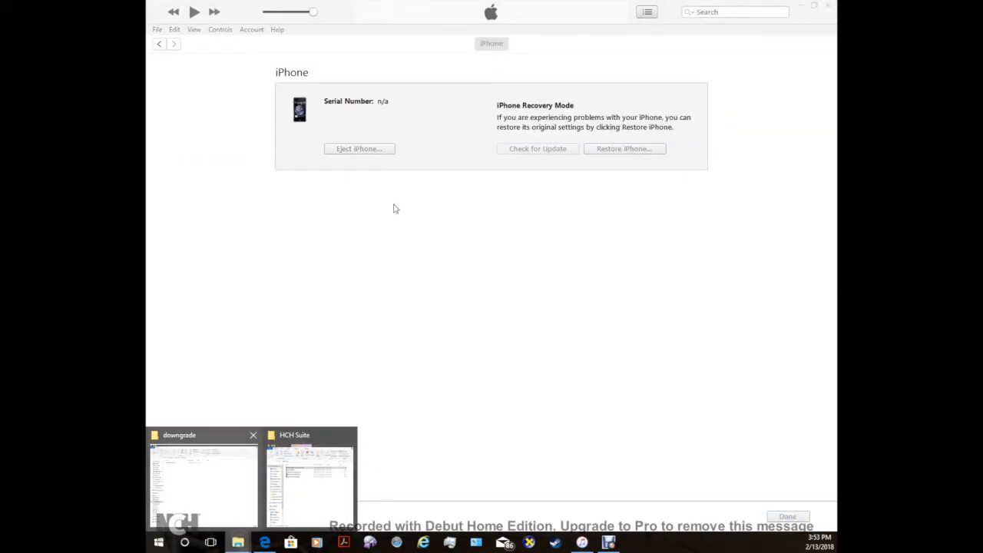
Open the iPhone 2G to iOS 1.0 folder and select iPhone OS 1.0 Downgrade Kit.zip.
{"action": "left_click", "coordinate": [204, 476]}
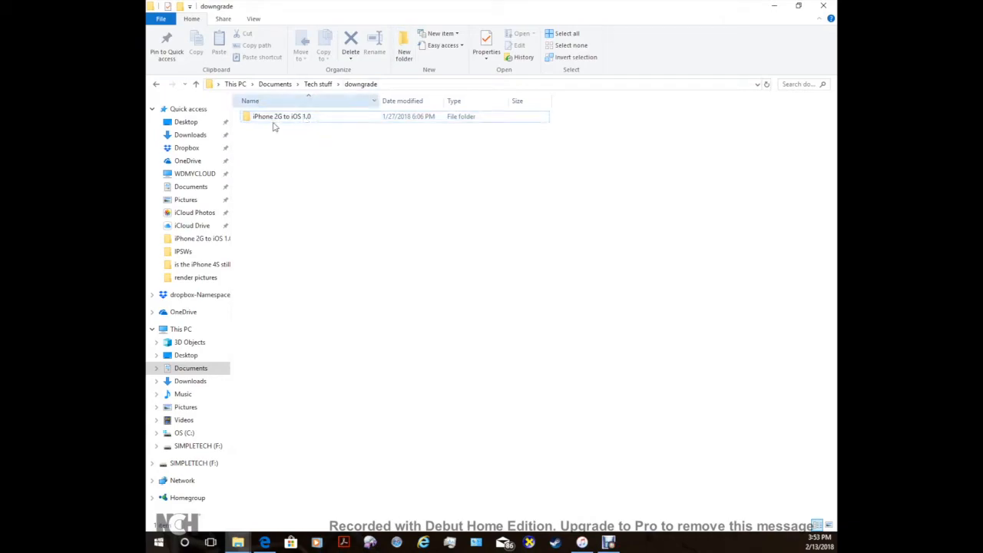
{"action": "left_click", "coordinate": [282, 116]}
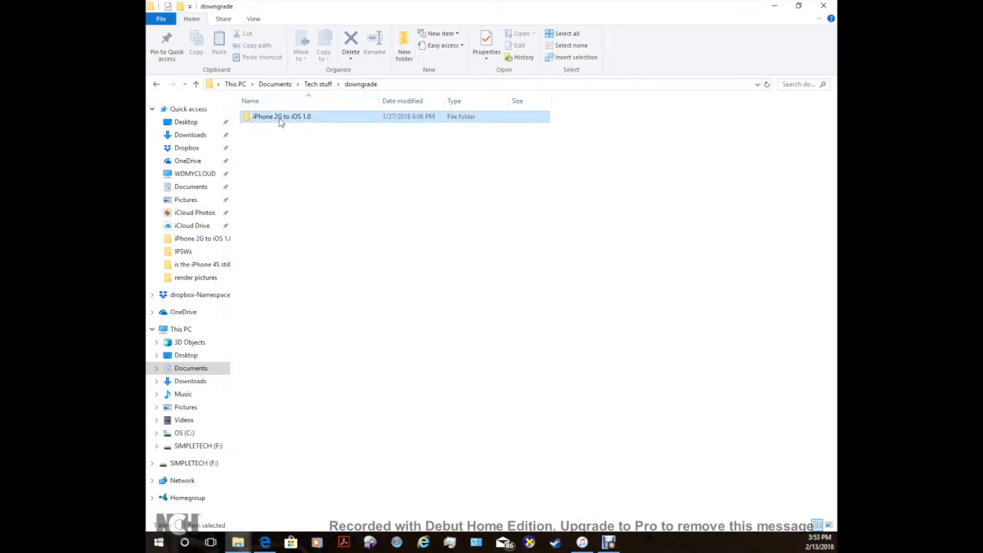
{"action": "double_click", "coordinate": [281, 116]}
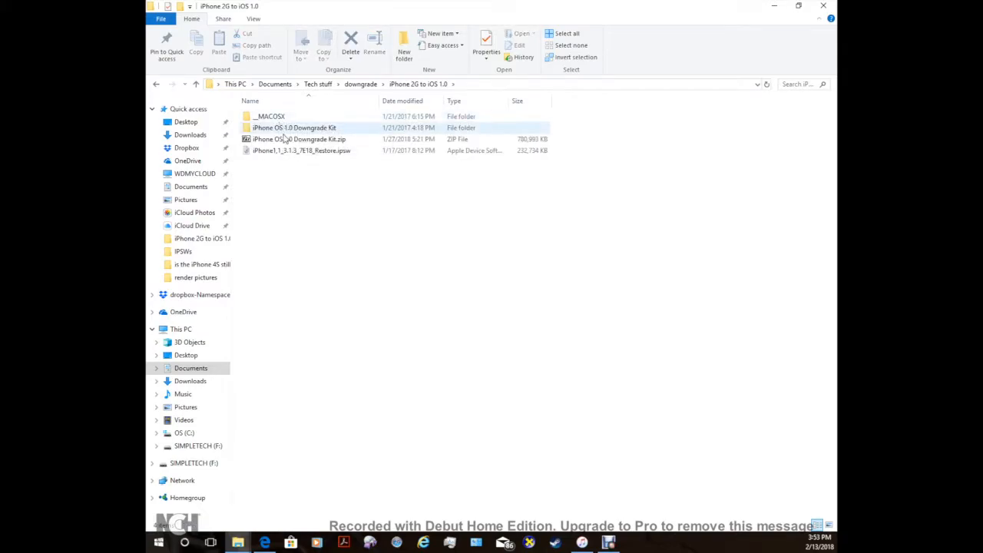
{"action": "left_click", "coordinate": [294, 128]}
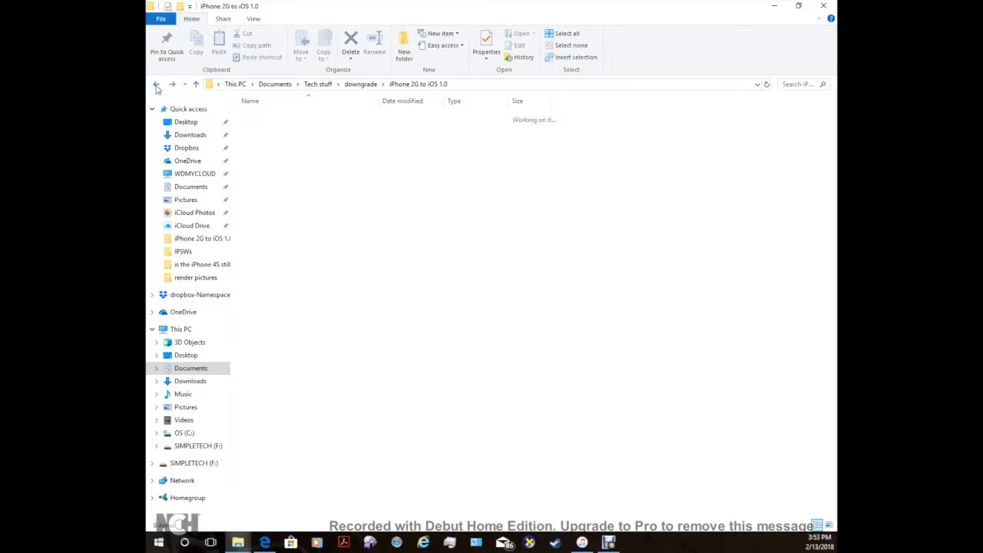
{"action": "left_click", "coordinate": [299, 139]}
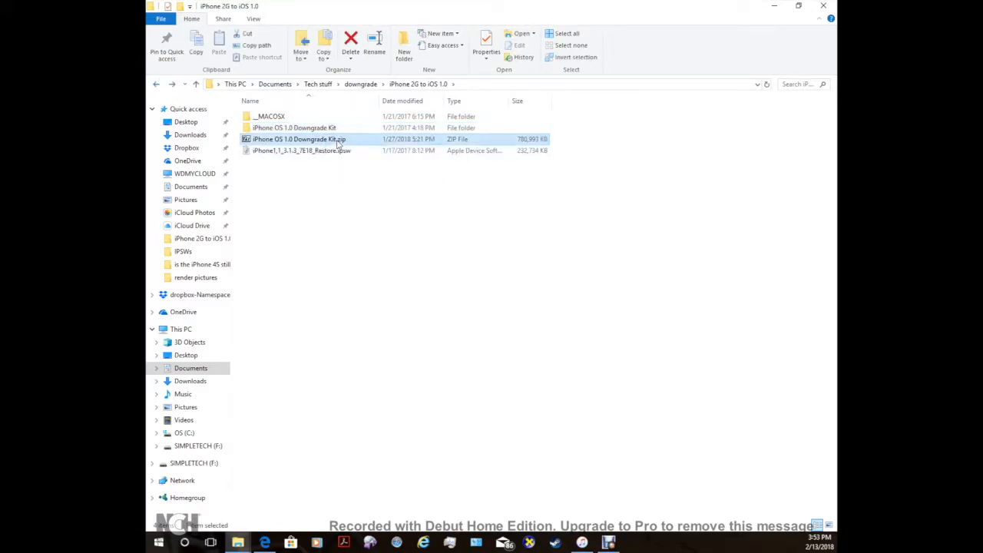
Open the Downgrade Kit zip with Windows Explorer and extract all its files.
{"action": "right_click", "coordinate": [299, 139]}
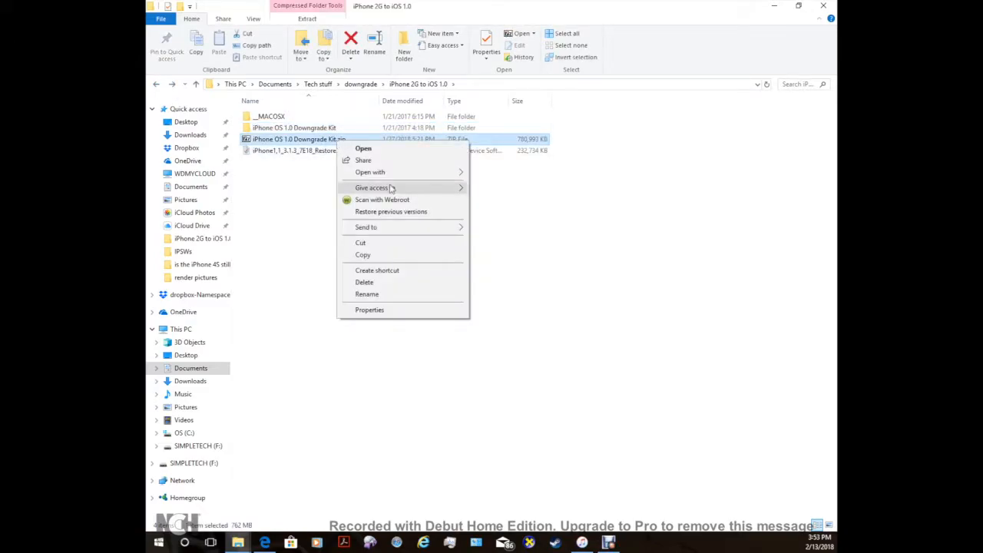
{"action": "left_click", "coordinate": [370, 171]}
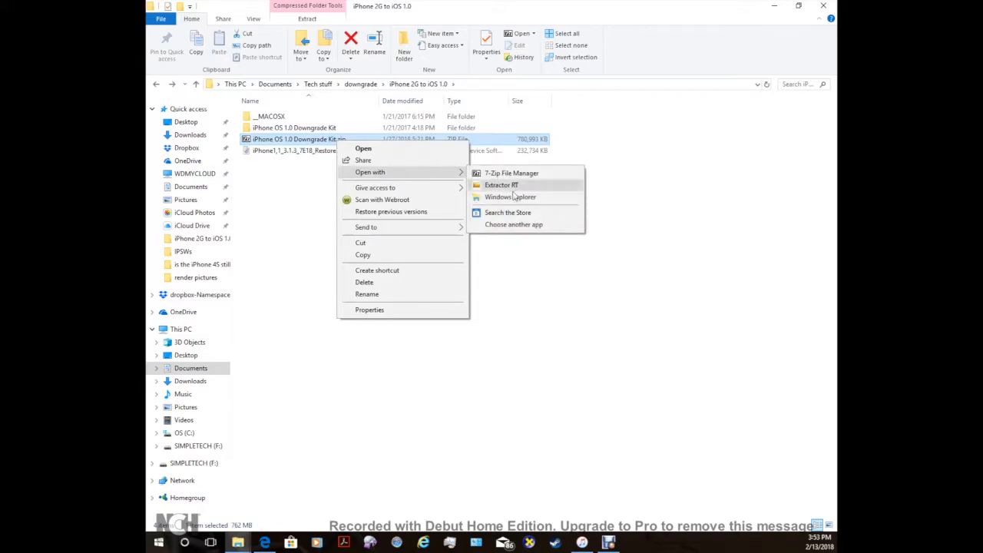
{"action": "left_click", "coordinate": [501, 185]}
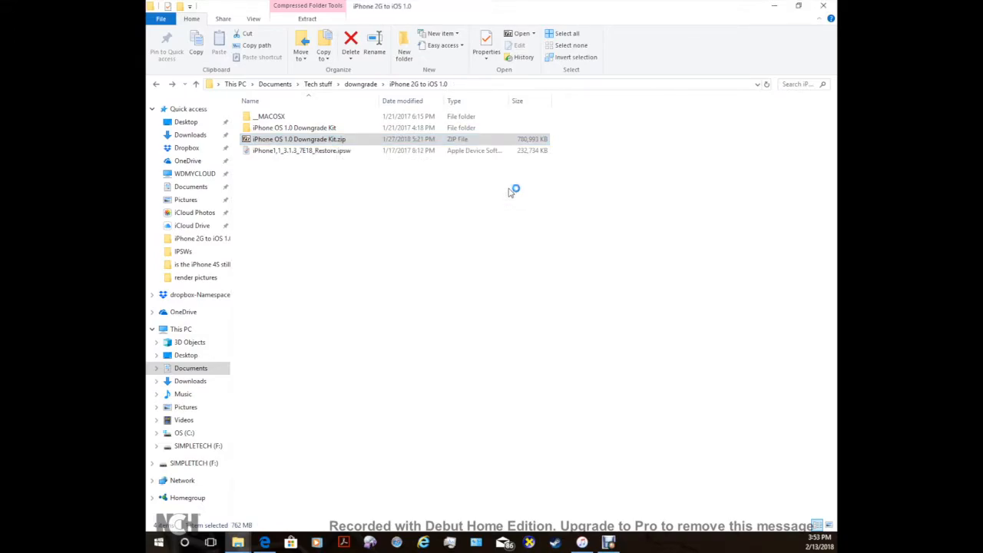
{"action": "double_click", "coordinate": [298, 139]}
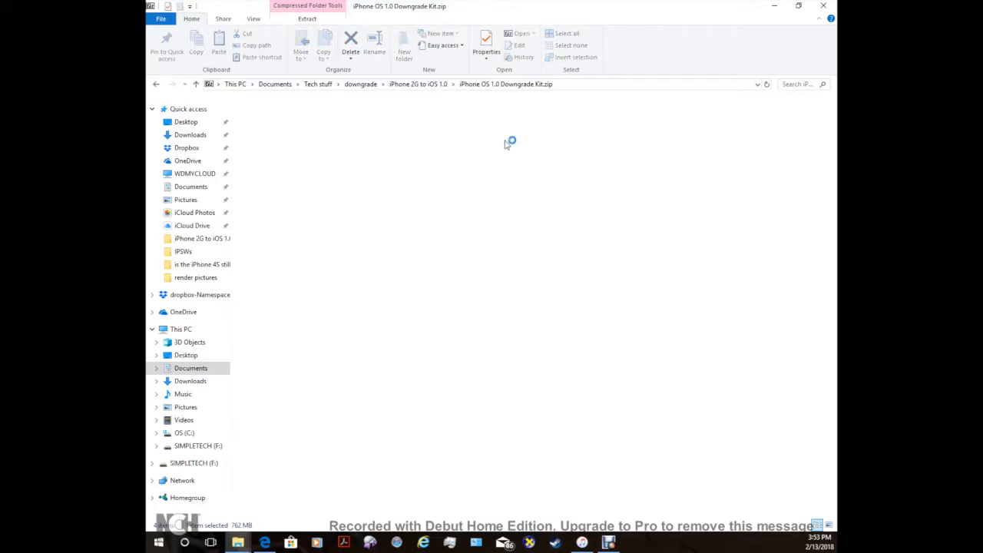
{"action": "left_click", "coordinate": [306, 19]}
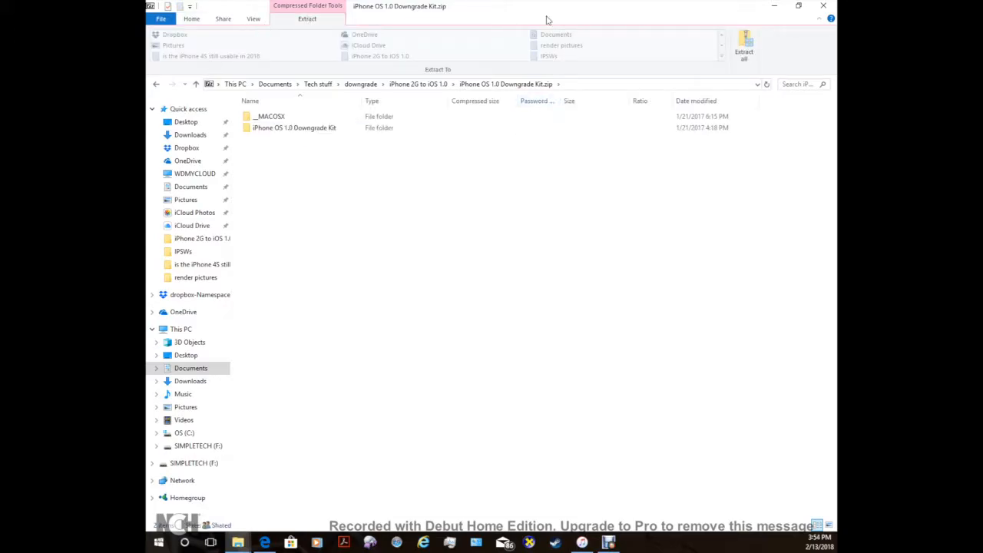
{"action": "mouse_move", "coordinate": [744, 46]}
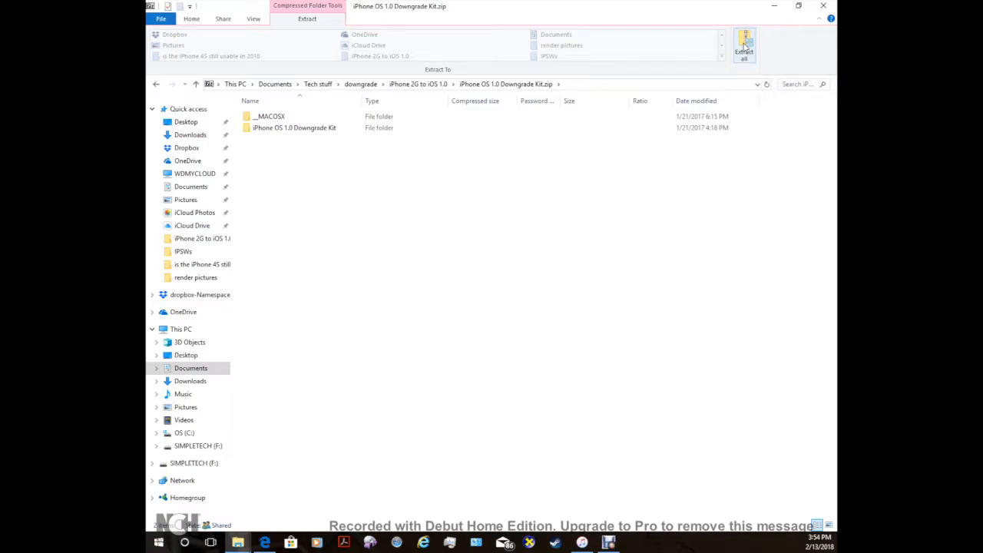
{"action": "left_click", "coordinate": [744, 45]}
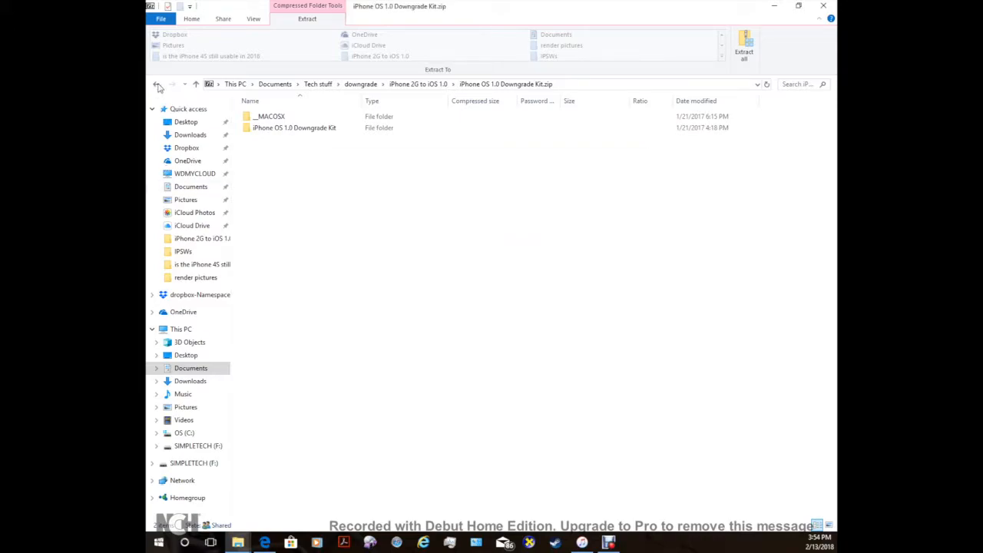
{"action": "left_click", "coordinate": [158, 85]}
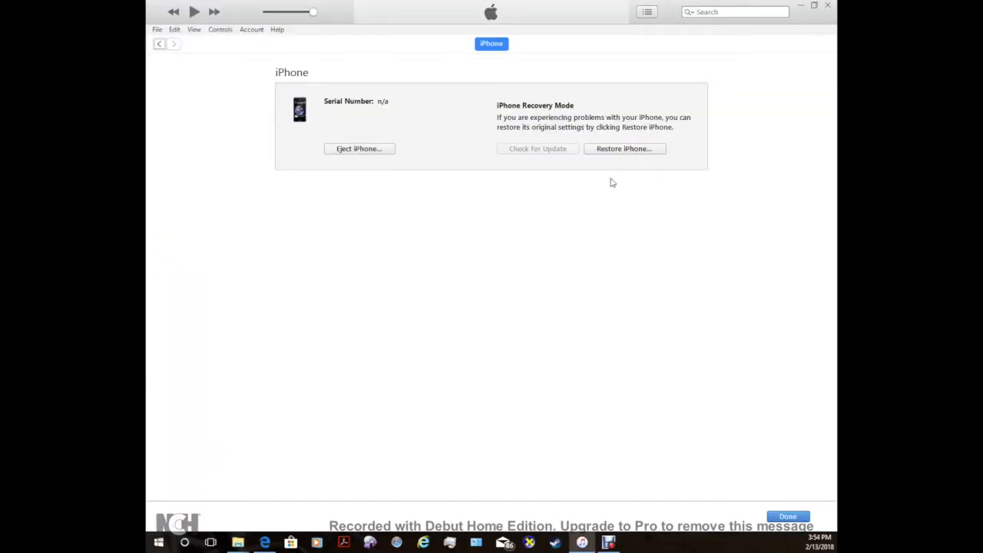
{"action": "mouse_move", "coordinate": [655, 152]}
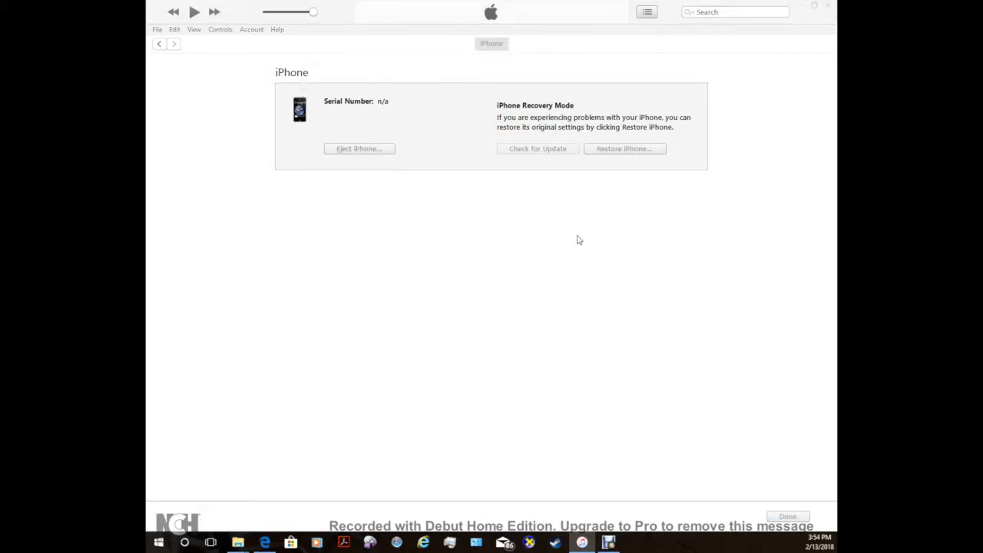
Select iPhone1,1_3.1.3_7E18_Restore.ipsw from the Downgrade Kit's IPSWs folder as the restore file.
{"action": "left_click", "coordinate": [624, 149]}
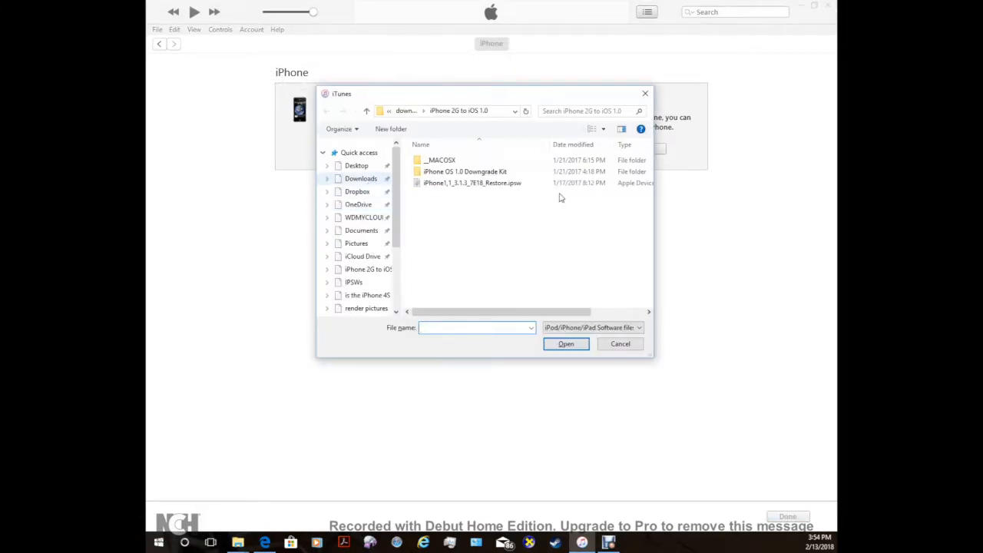
{"action": "double_click", "coordinate": [465, 171]}
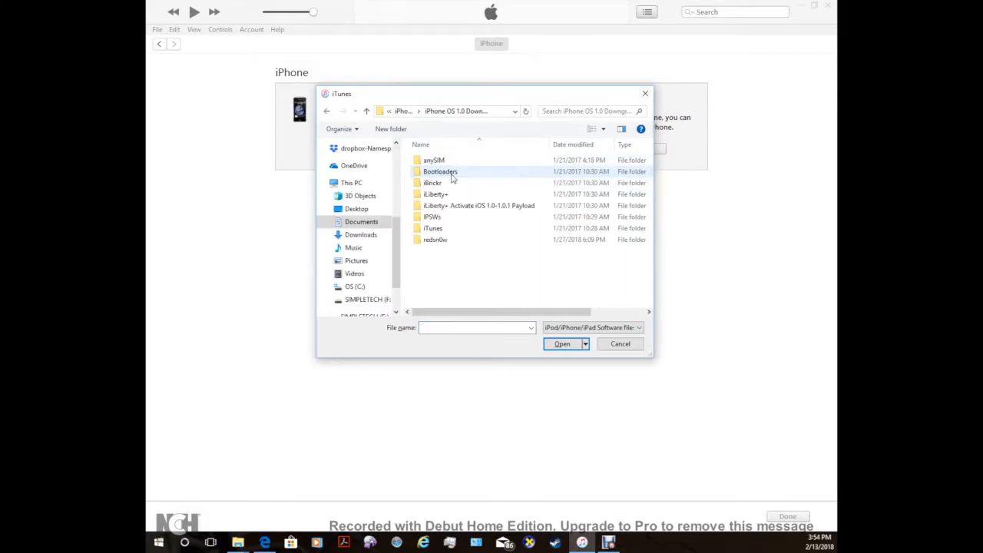
{"action": "double_click", "coordinate": [432, 228]}
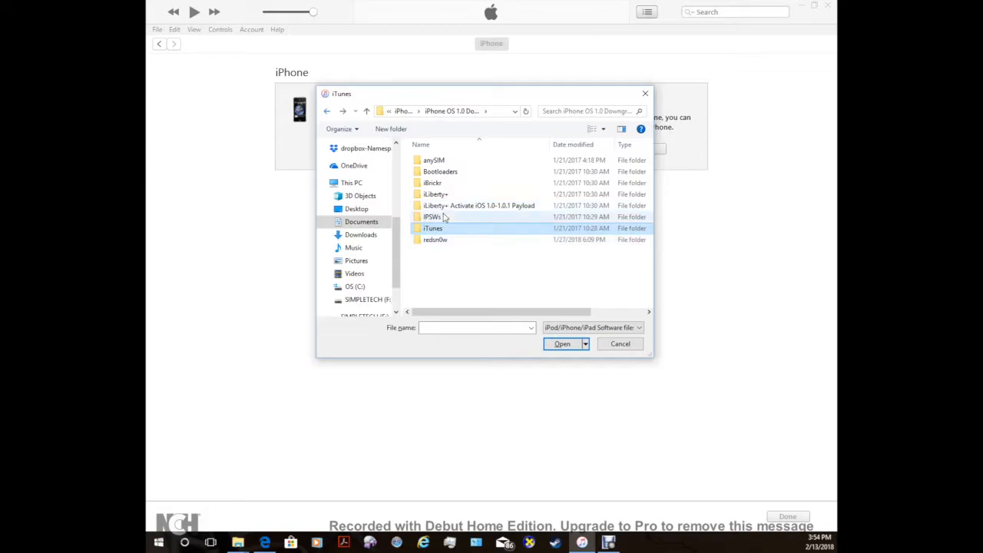
{"action": "double_click", "coordinate": [432, 217]}
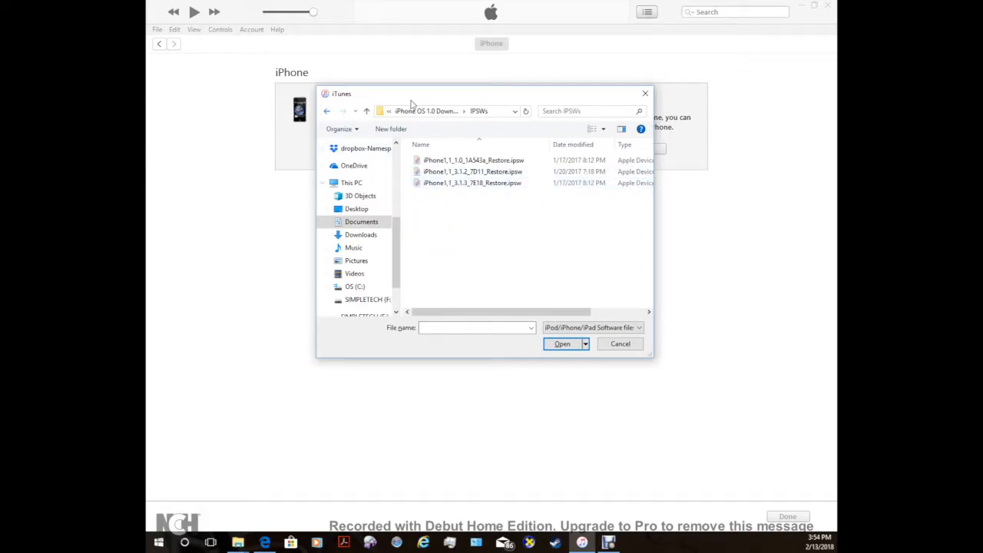
{"action": "left_click", "coordinate": [472, 183]}
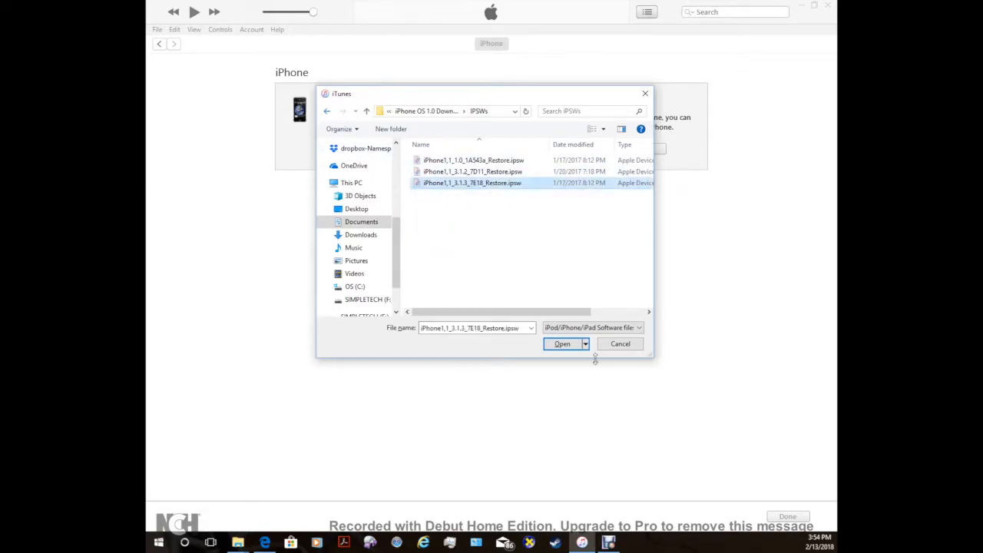
Confirm the 3.1.3 IPSW so iTunes begins extracting software for the restore.
{"action": "left_click", "coordinate": [561, 343]}
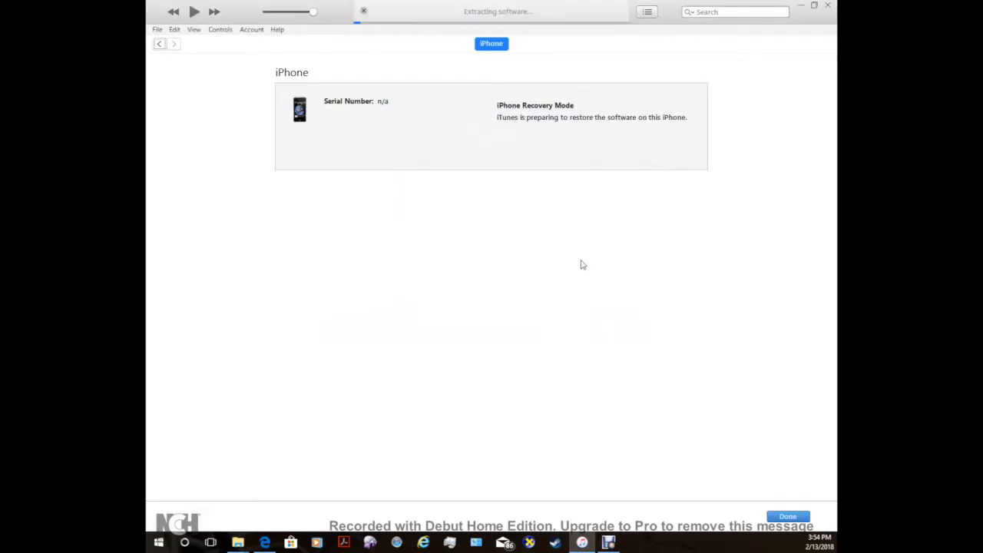
{"action": "mouse_move", "coordinate": [588, 258]}
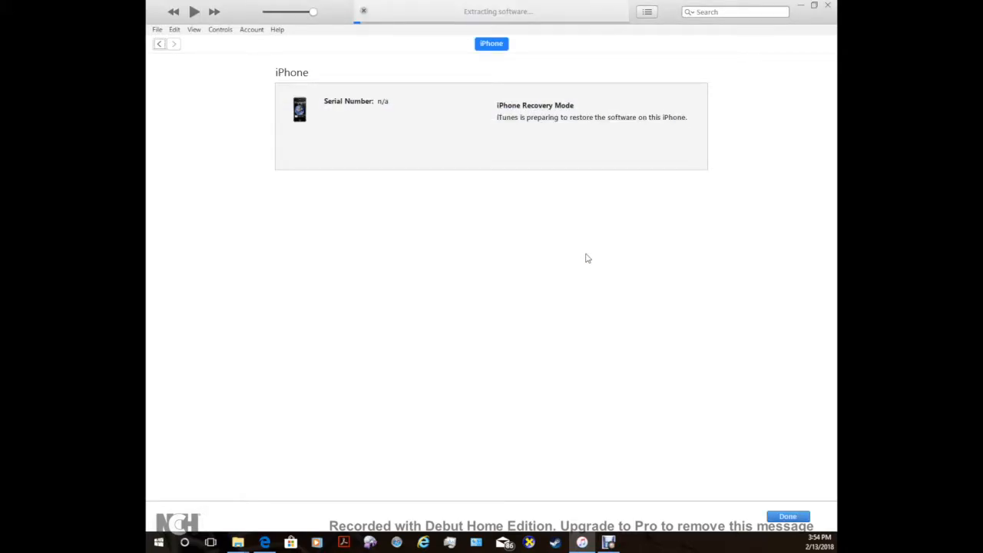
{"action": "mouse_move", "coordinate": [409, 104]}
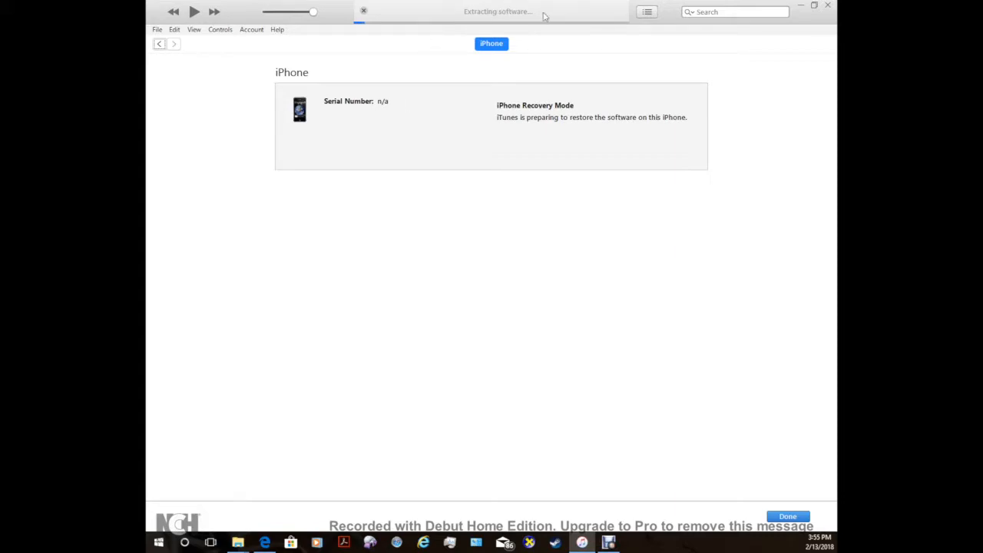
{"action": "mouse_move", "coordinate": [557, 16]}
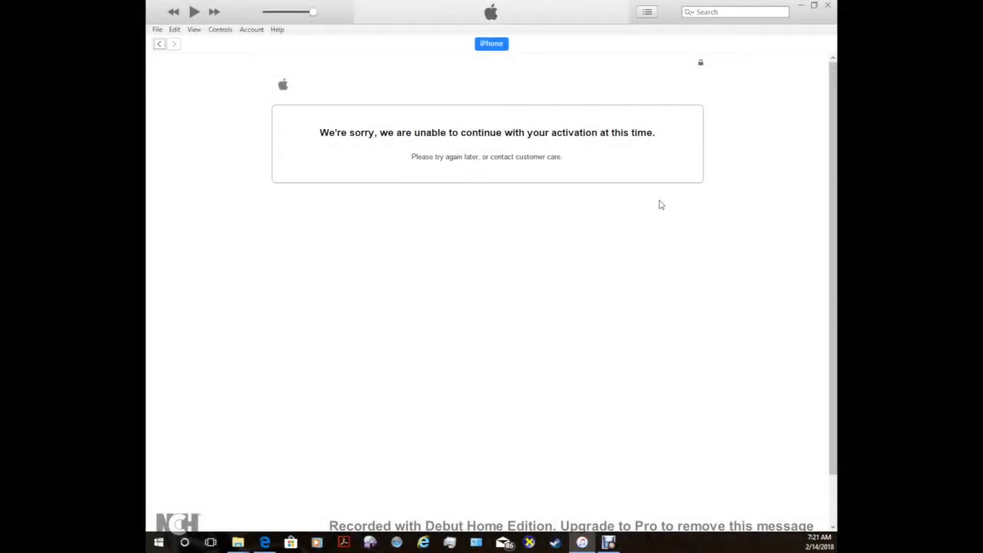
{"action": "mouse_move", "coordinate": [388, 167]}
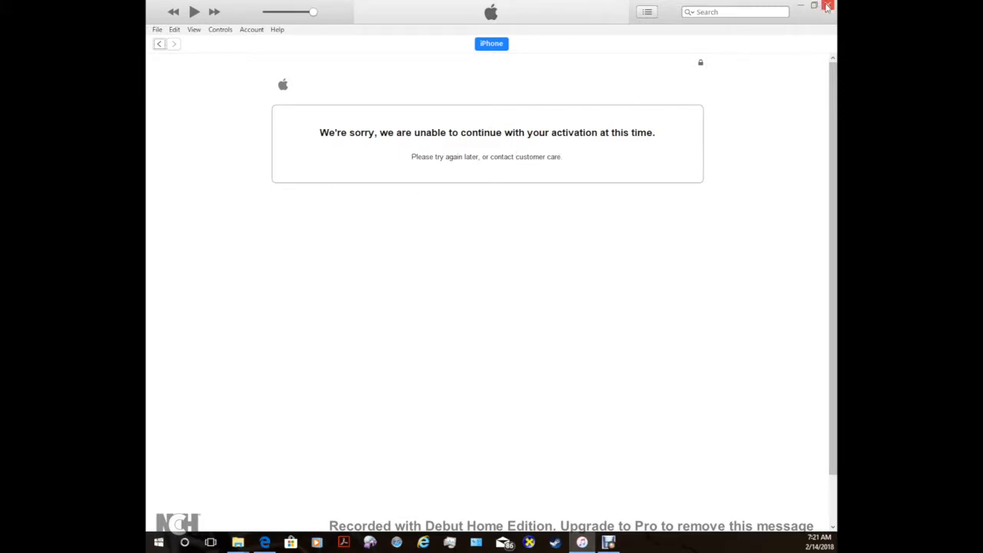
{"action": "mouse_move", "coordinate": [828, 6]}
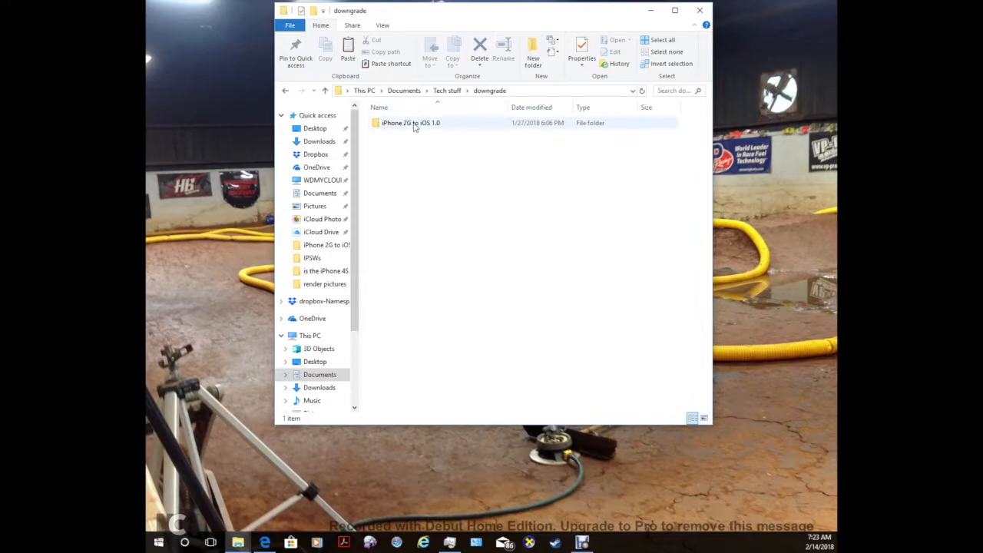
Navigate through iPhone 2G to iOS 1.0 and the Downgrade Kit into redsn0w.
{"action": "left_click", "coordinate": [411, 123]}
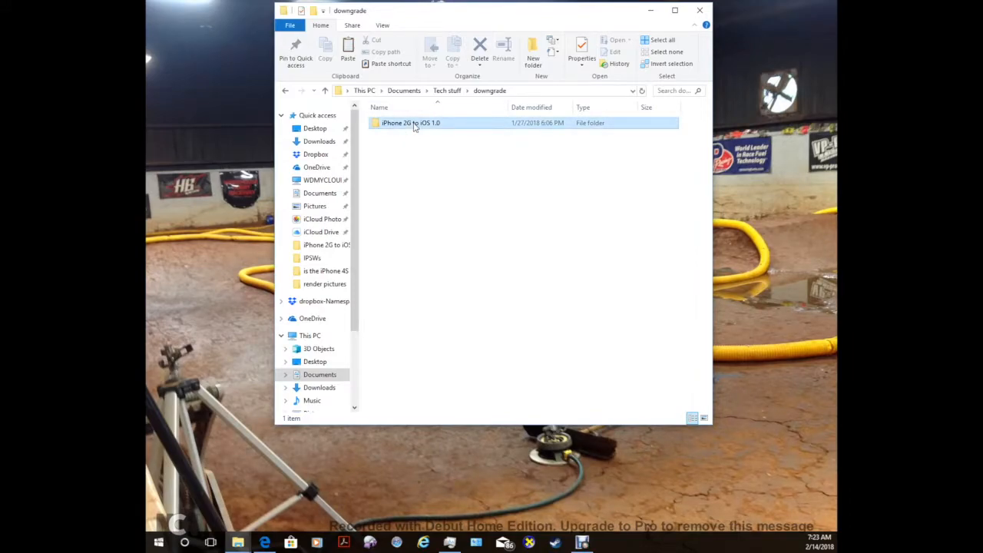
{"action": "double_click", "coordinate": [411, 123]}
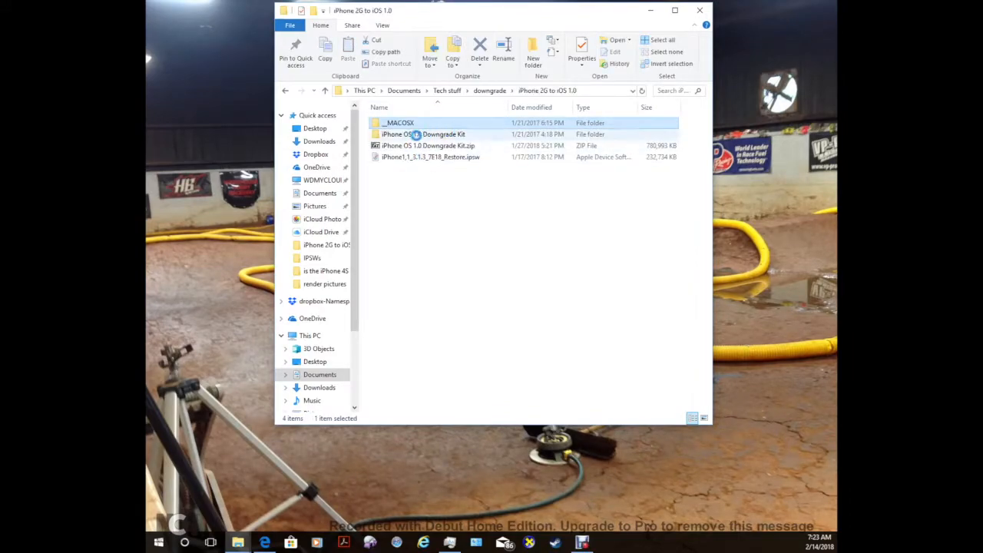
{"action": "left_click", "coordinate": [423, 134]}
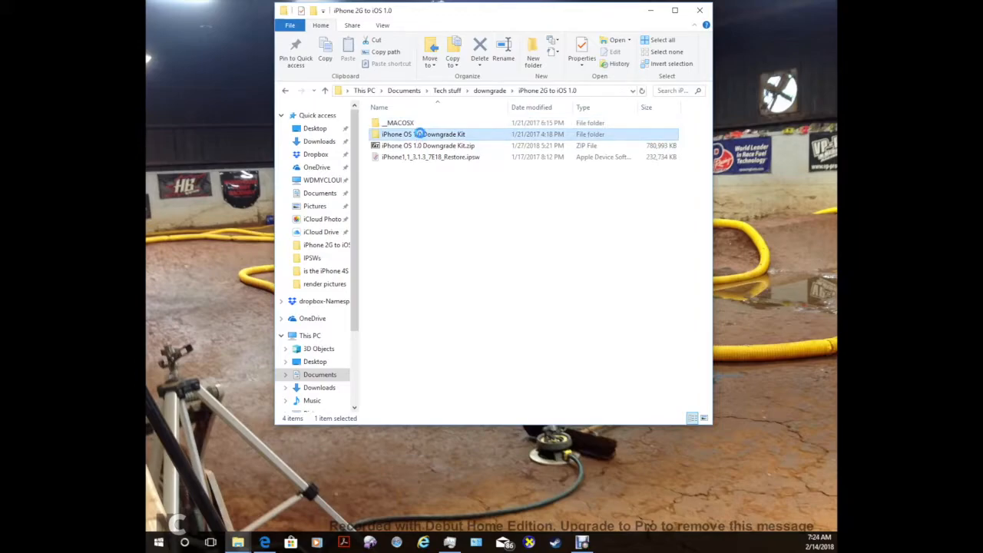
{"action": "double_click", "coordinate": [424, 134]}
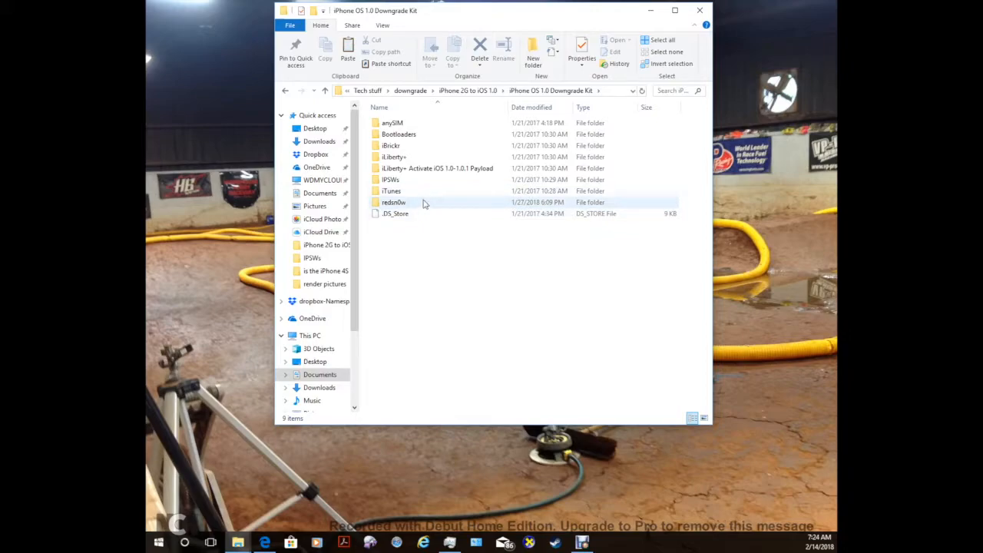
{"action": "mouse_move", "coordinate": [393, 202]}
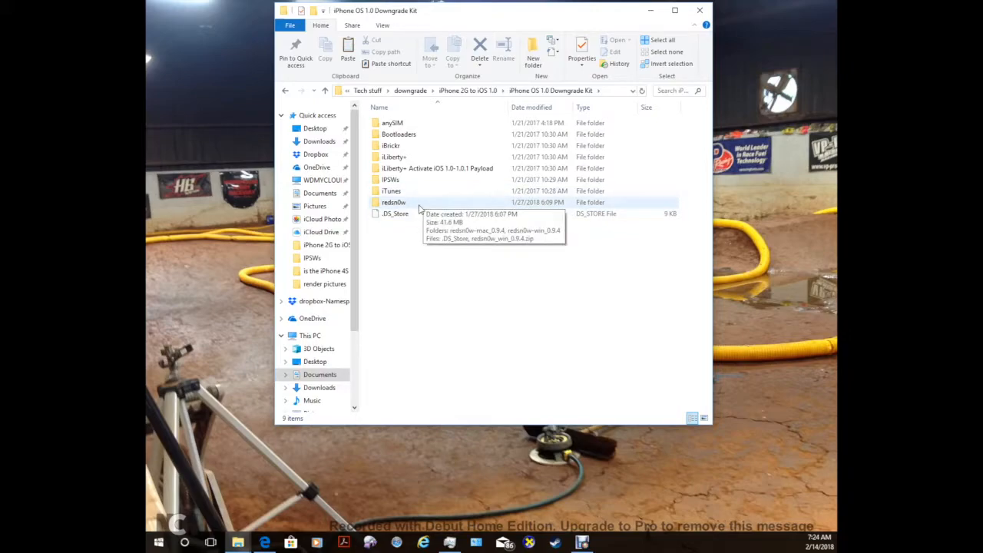
{"action": "double_click", "coordinate": [393, 202]}
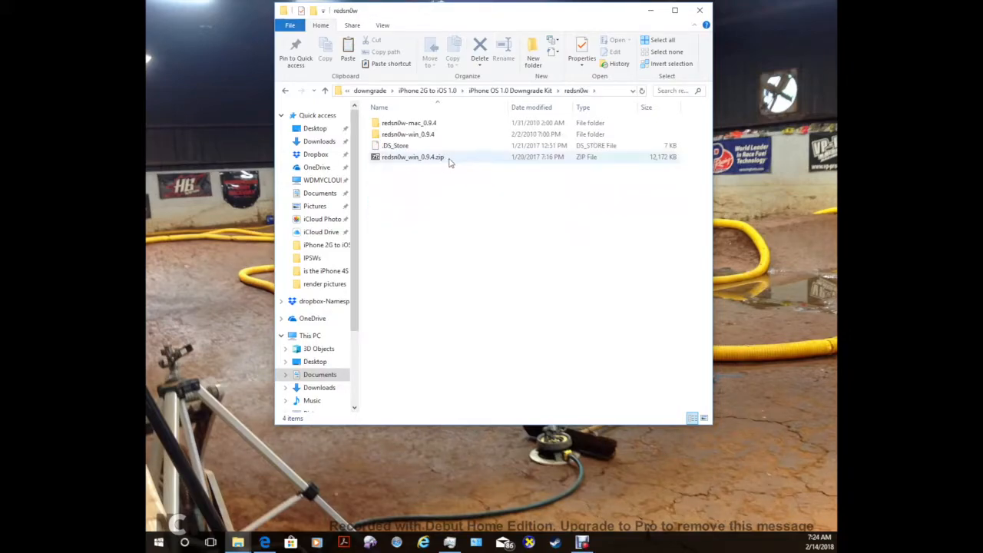
{"action": "right_click", "coordinate": [449, 162]}
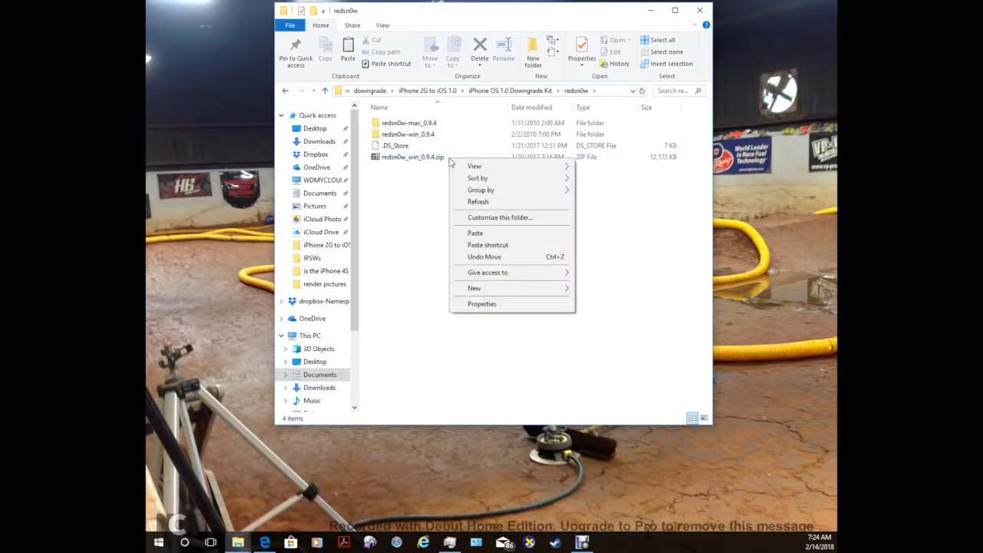
{"action": "mouse_move", "coordinate": [498, 202]}
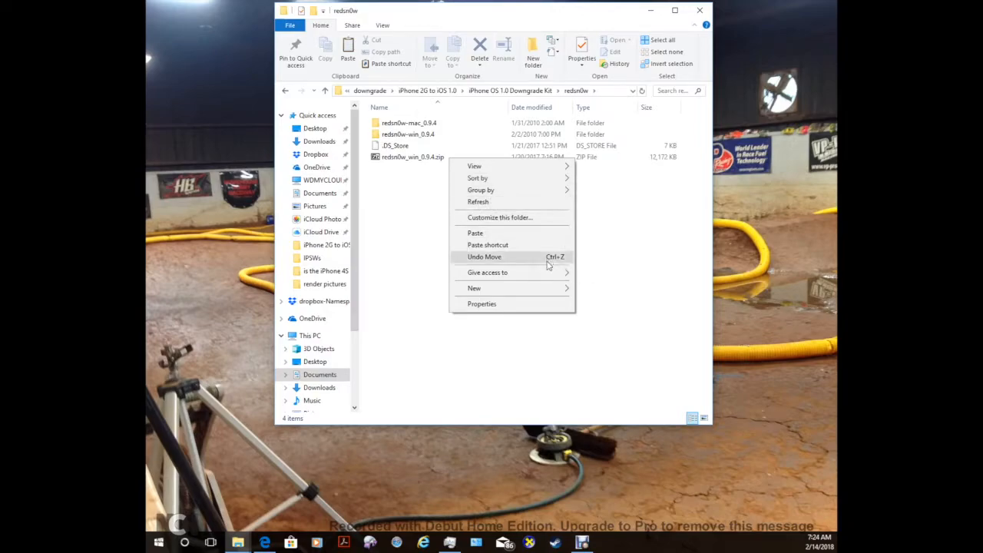
{"action": "mouse_move", "coordinate": [492, 205]}
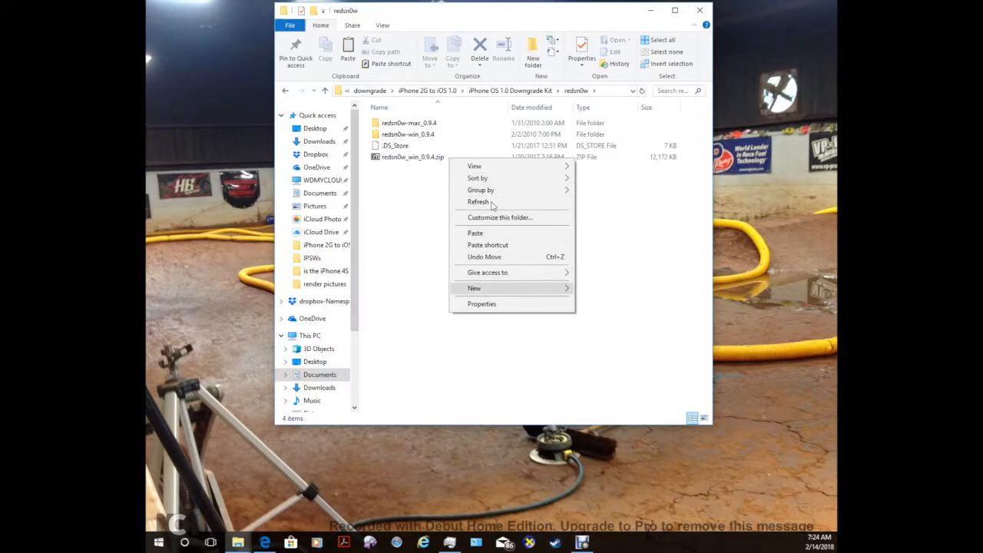
{"action": "left_click", "coordinate": [413, 156]}
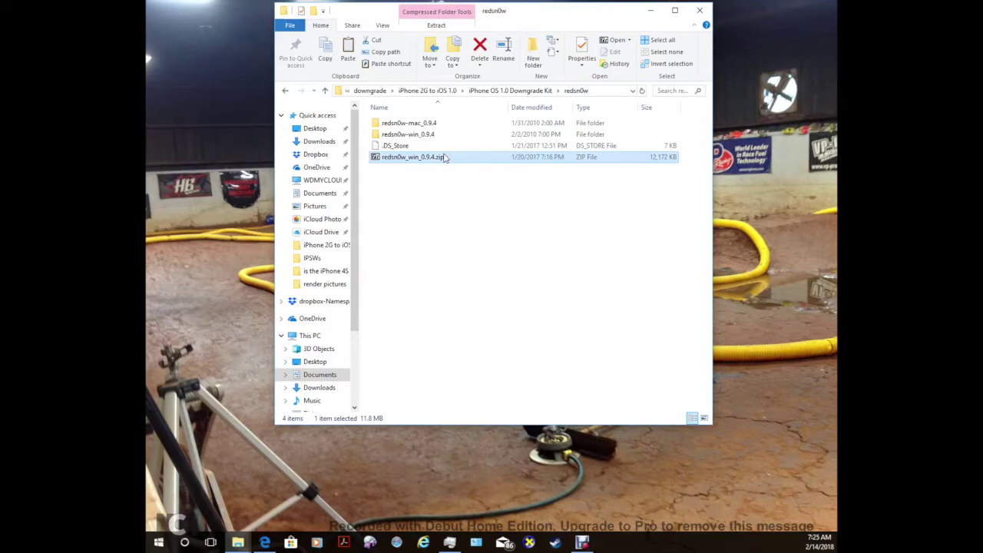
{"action": "right_click", "coordinate": [415, 157]}
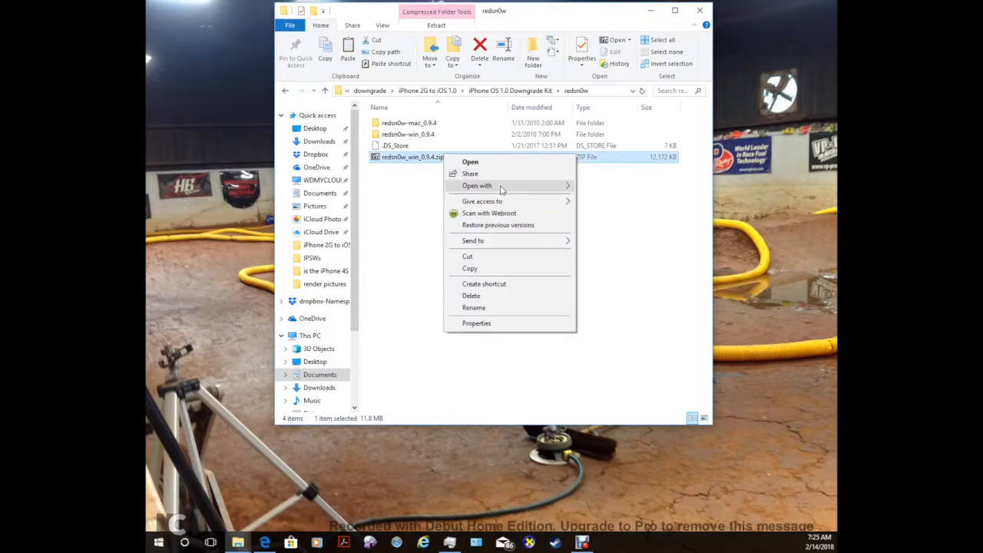
{"action": "left_click", "coordinate": [622, 212]}
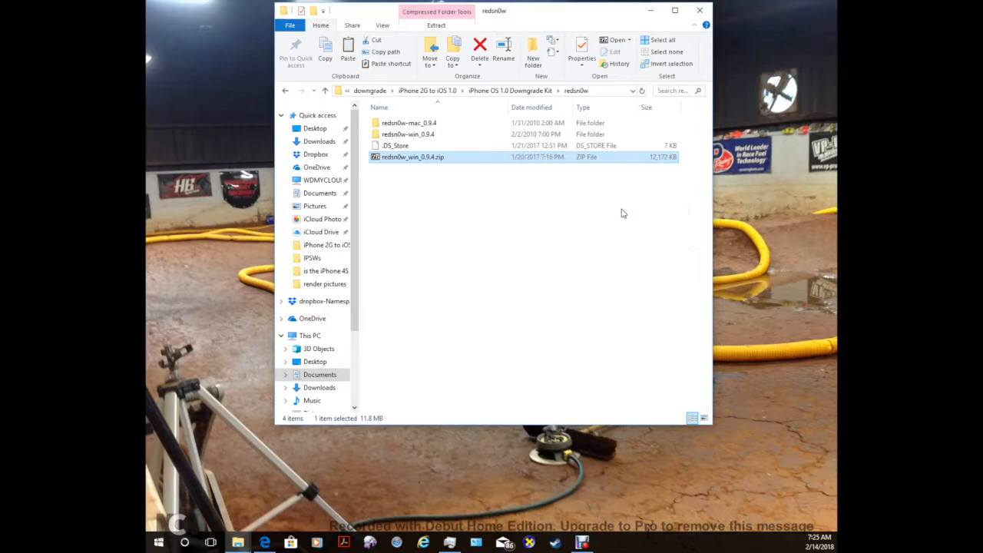
{"action": "double_click", "coordinate": [412, 157]}
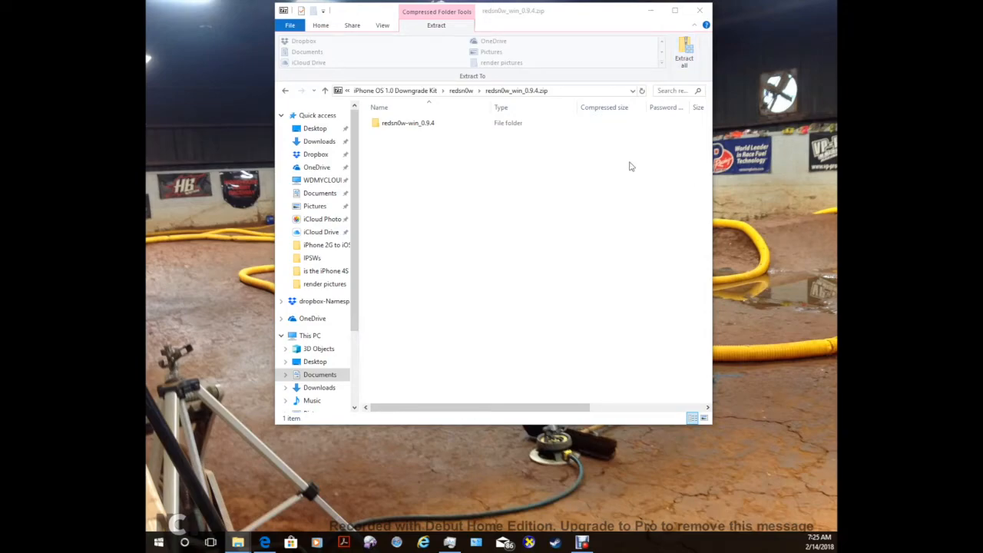
{"action": "left_click", "coordinate": [683, 51]}
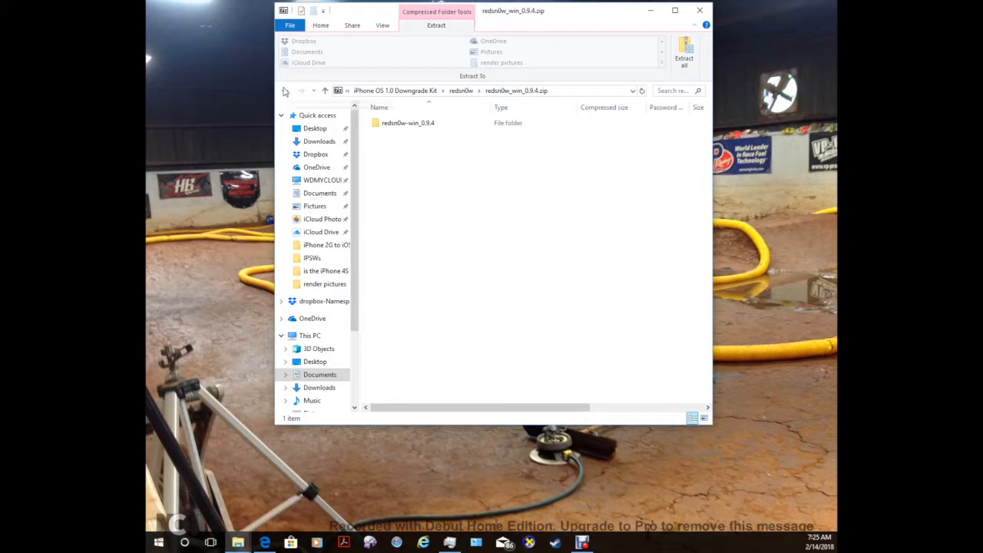
{"action": "left_click", "coordinate": [285, 91]}
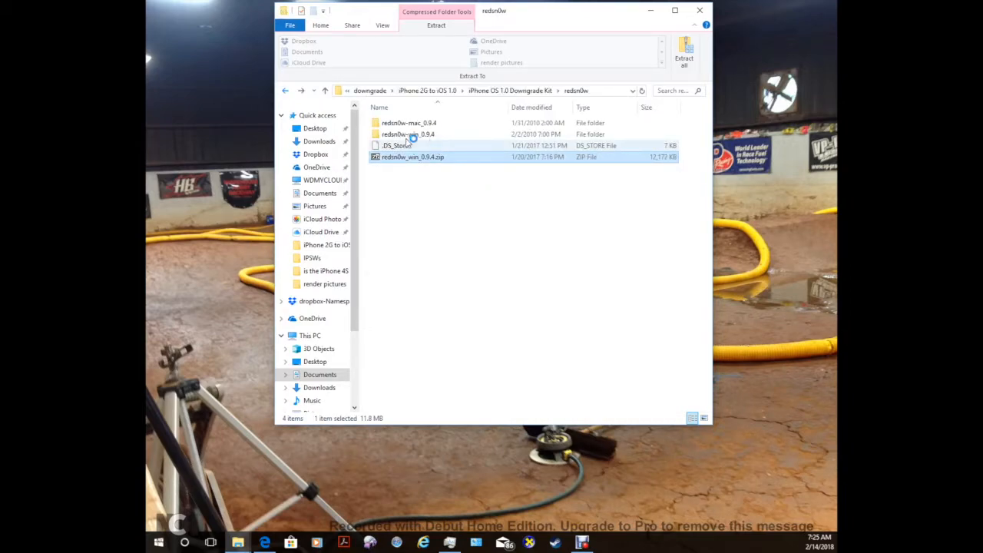
{"action": "left_click", "coordinate": [408, 133]}
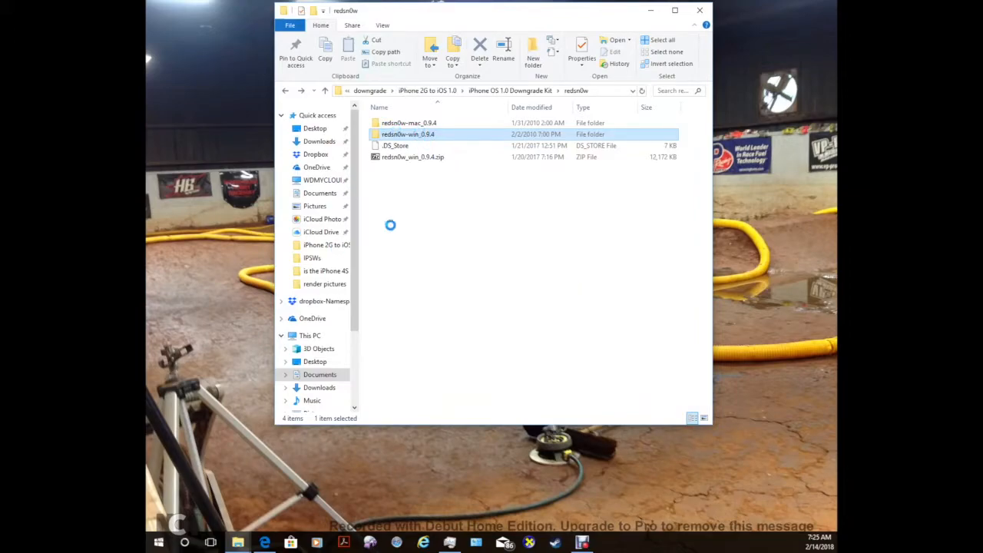
Set redsn0w.exe in redsn0w-win_0.9.4 to Windows XP (Service Pack 2) compatibility mode.
{"action": "double_click", "coordinate": [408, 134]}
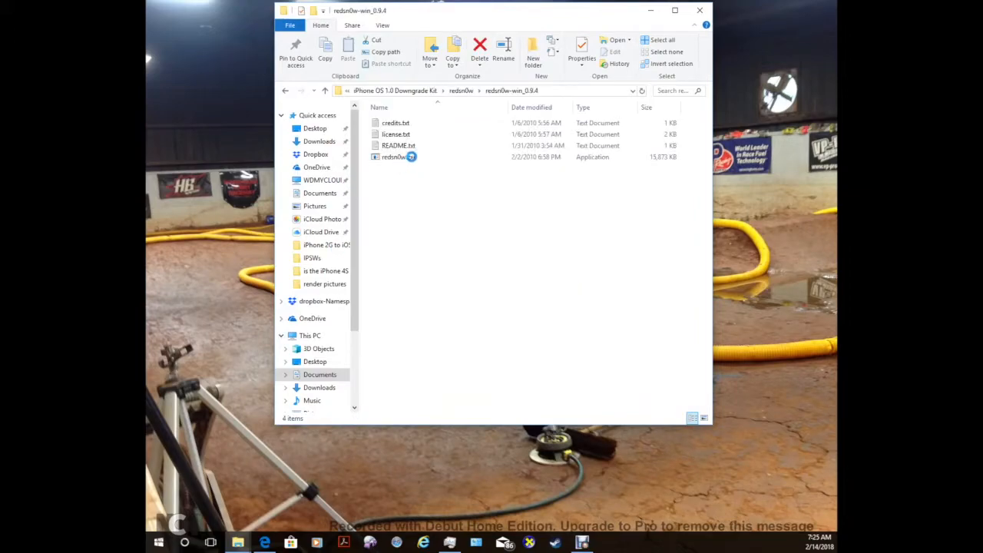
{"action": "left_click", "coordinate": [395, 157]}
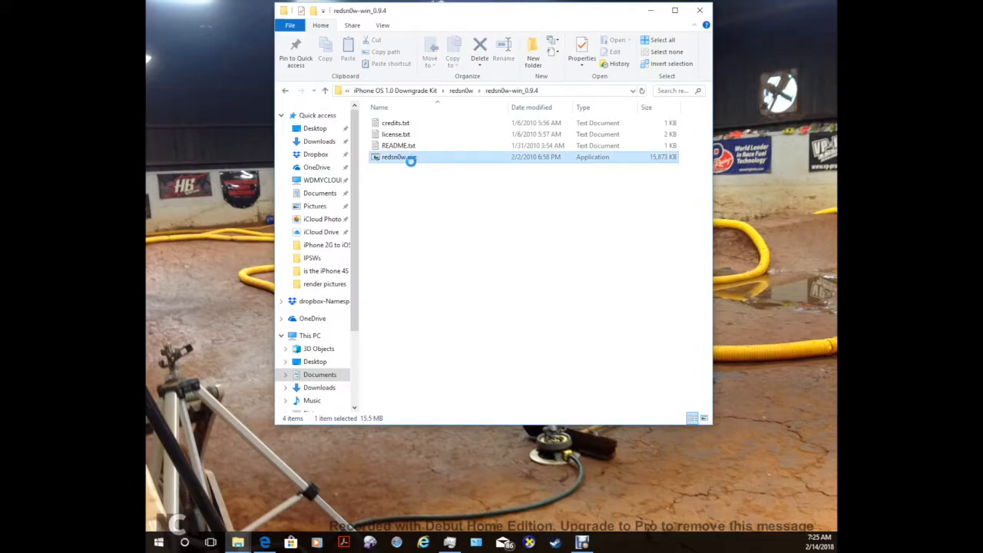
{"action": "left_click", "coordinate": [396, 157]}
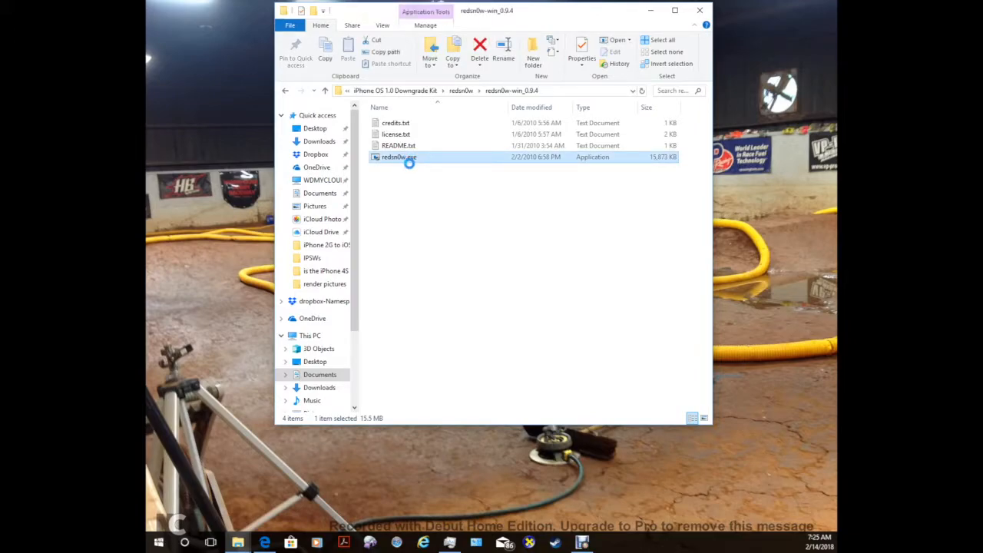
{"action": "right_click", "coordinate": [399, 157]}
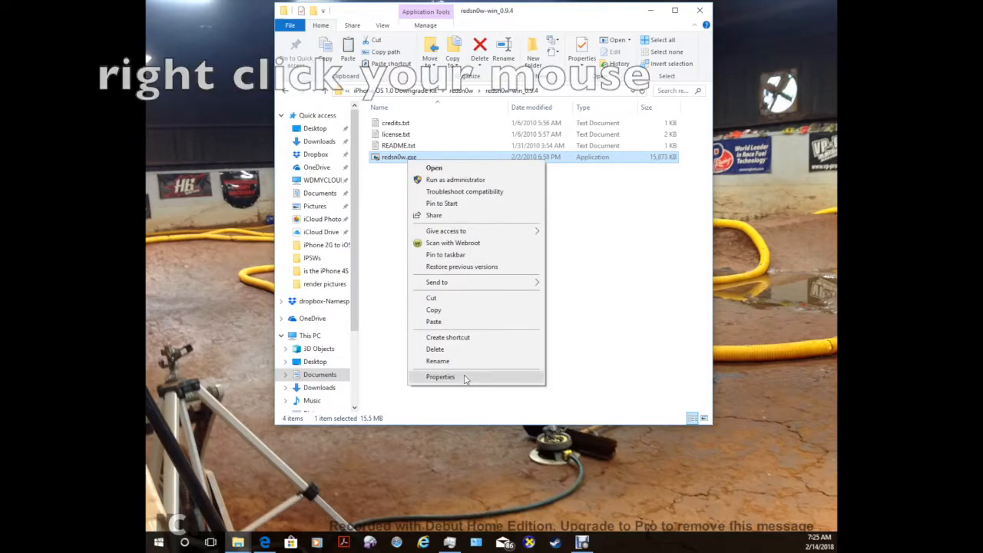
{"action": "left_click", "coordinate": [440, 376]}
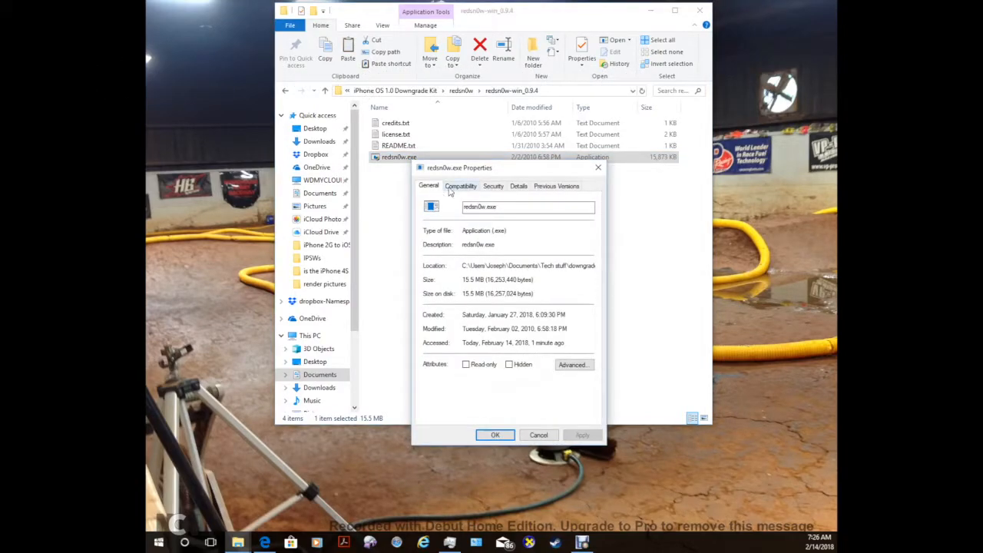
{"action": "left_click", "coordinate": [461, 186]}
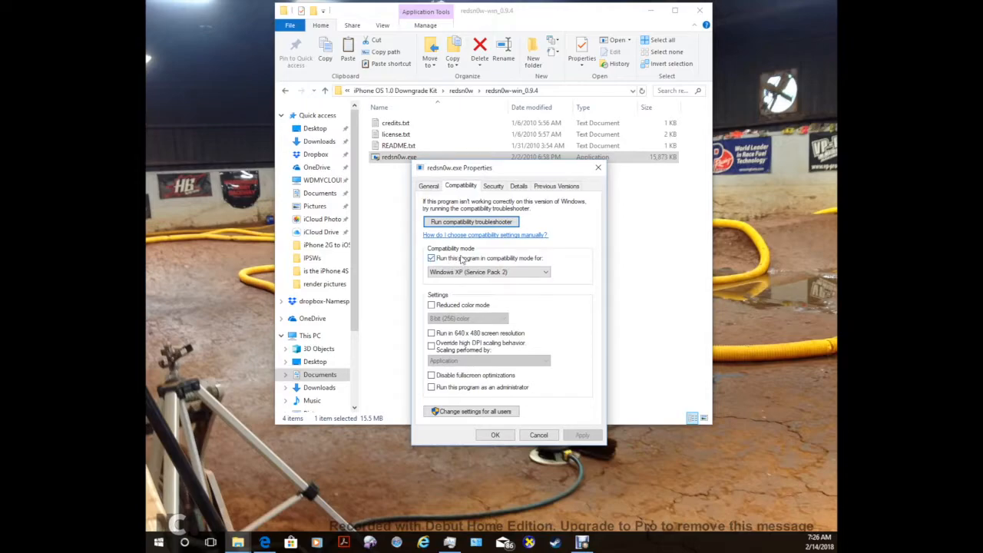
{"action": "left_click", "coordinate": [545, 272]}
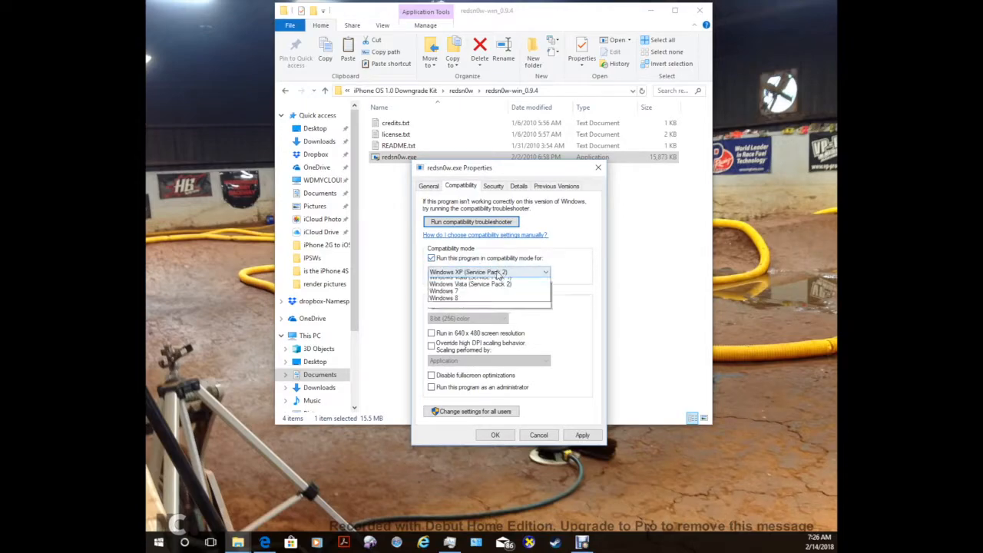
{"action": "left_click", "coordinate": [488, 272]}
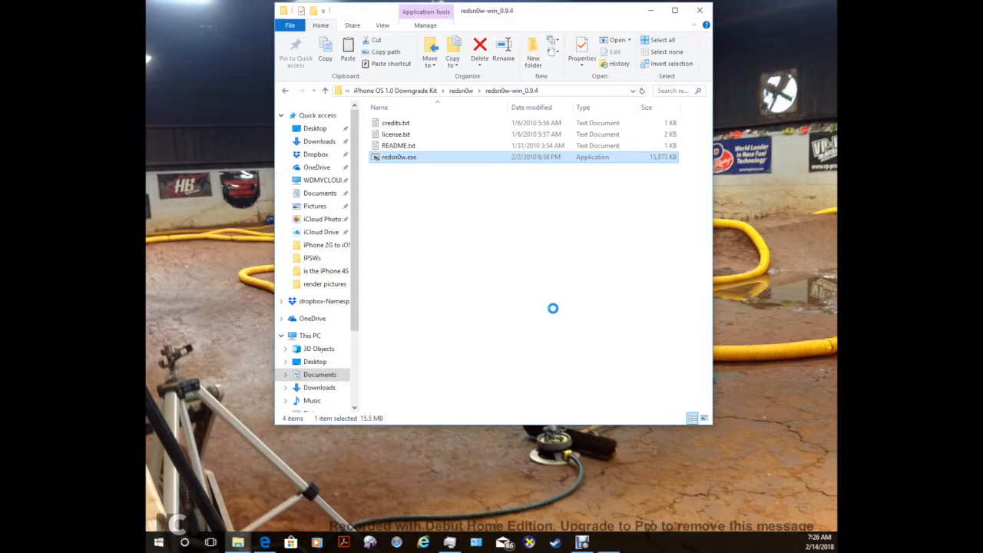
{"action": "mouse_move", "coordinate": [734, 275]}
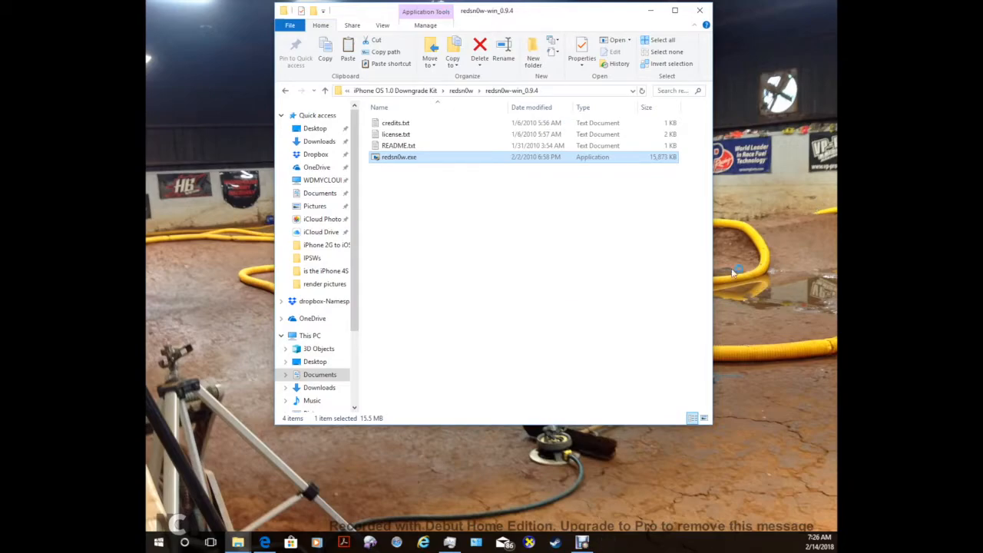
Launch redsn0w.exe, approve User Account Control, and open the IPSW file browser.
{"action": "double_click", "coordinate": [399, 157]}
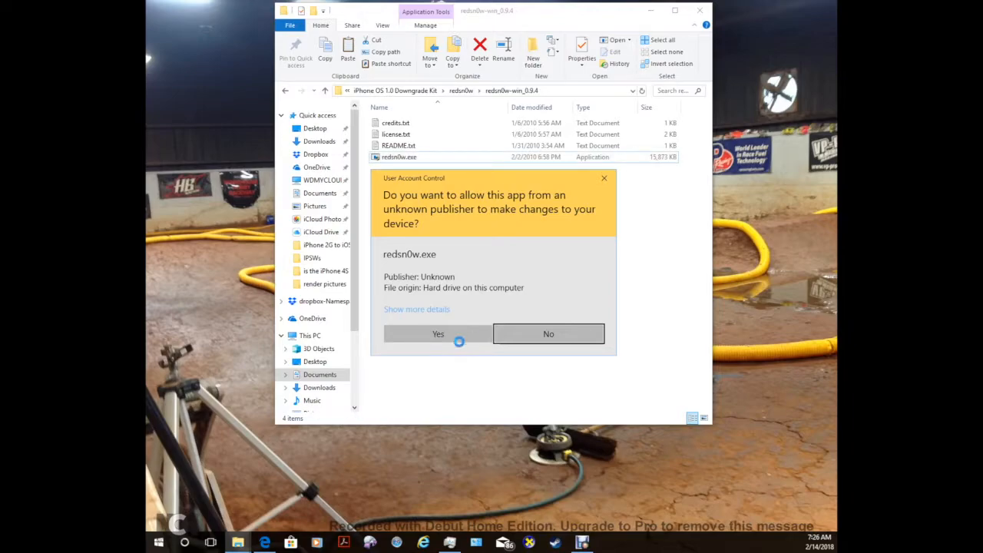
{"action": "left_click", "coordinate": [438, 333]}
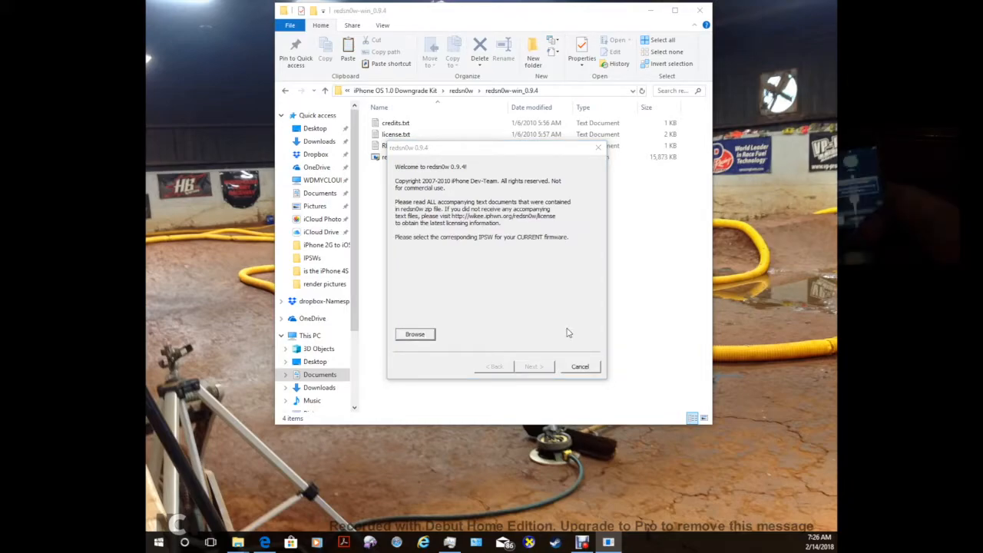
{"action": "left_click", "coordinate": [414, 335]}
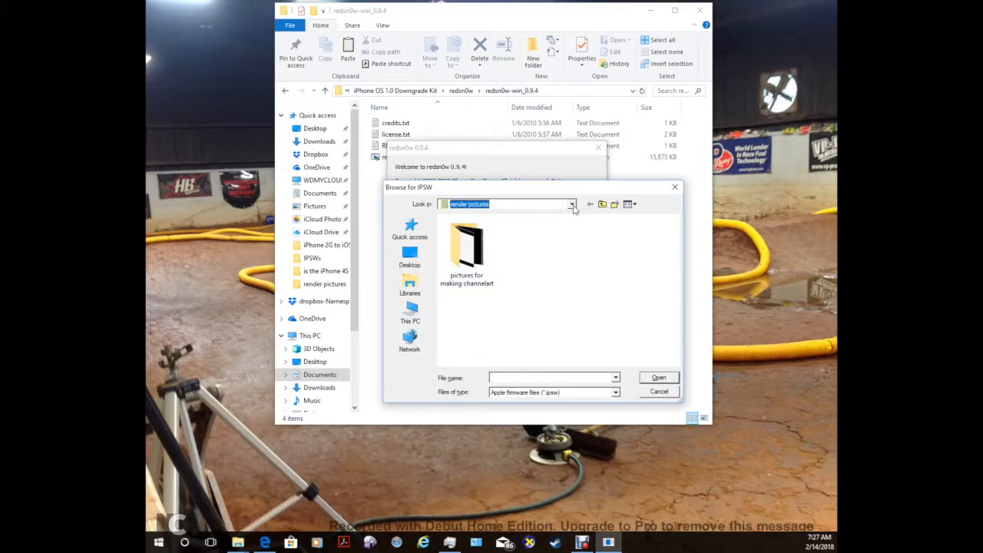
Browse to the IPSWs folder and load iPhone1,1_3.1.2_7D11_Restore.ipsw into redsn0w.
{"action": "left_click", "coordinate": [573, 203]}
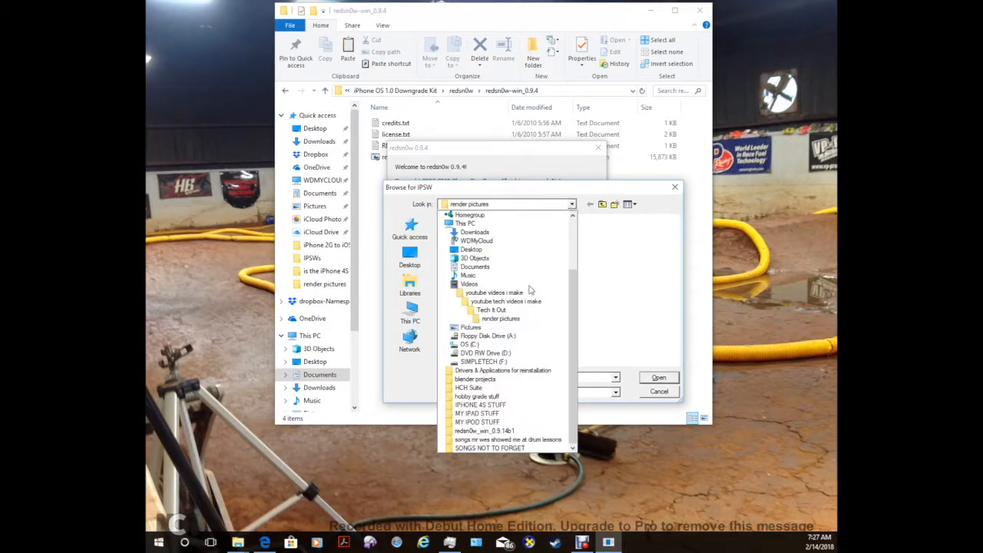
{"action": "left_click", "coordinate": [506, 301]}
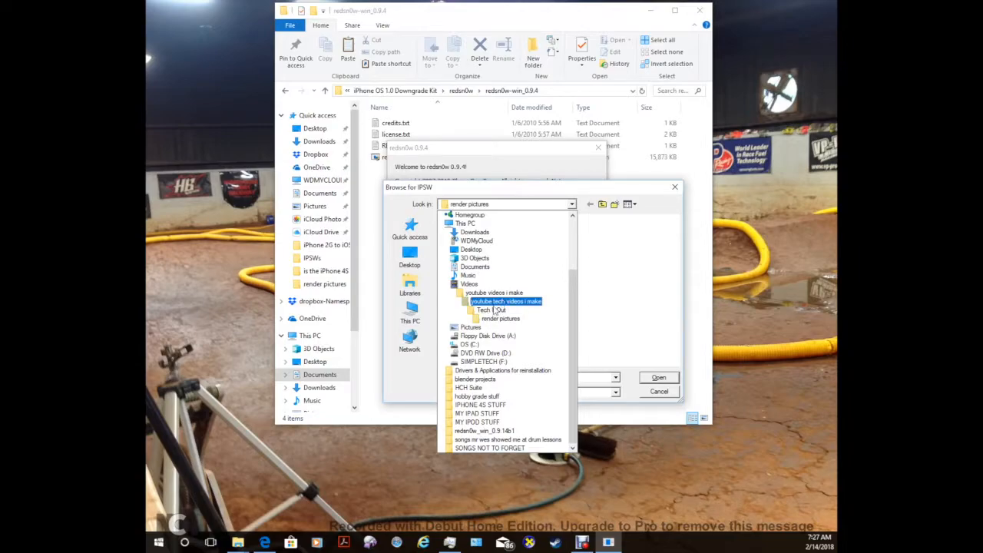
{"action": "left_click", "coordinate": [500, 318]}
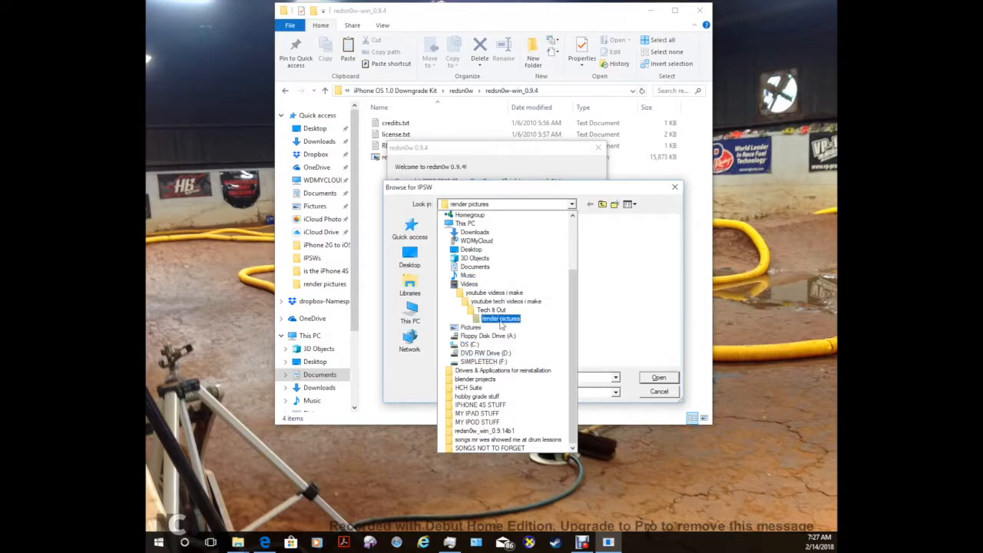
{"action": "left_click", "coordinate": [475, 266]}
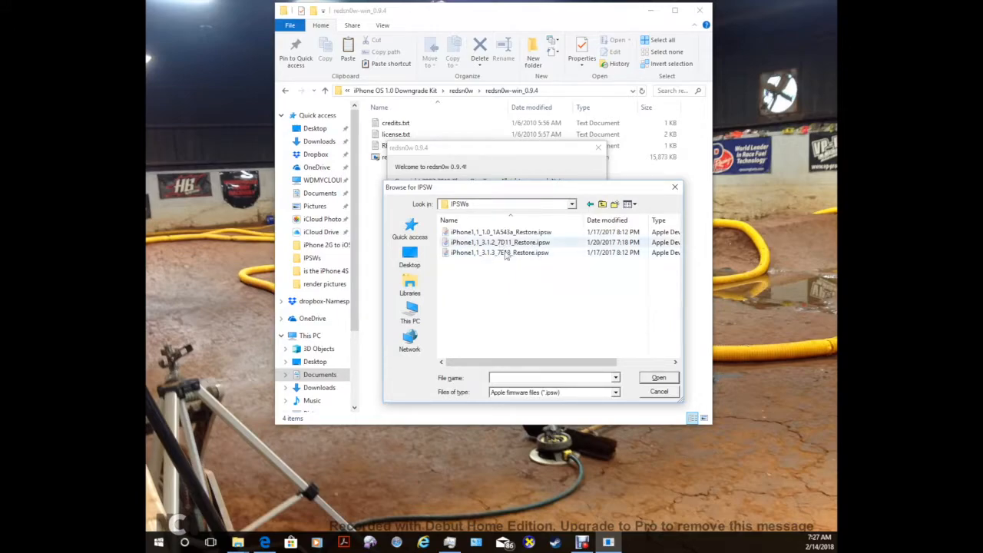
{"action": "left_click", "coordinate": [499, 253]}
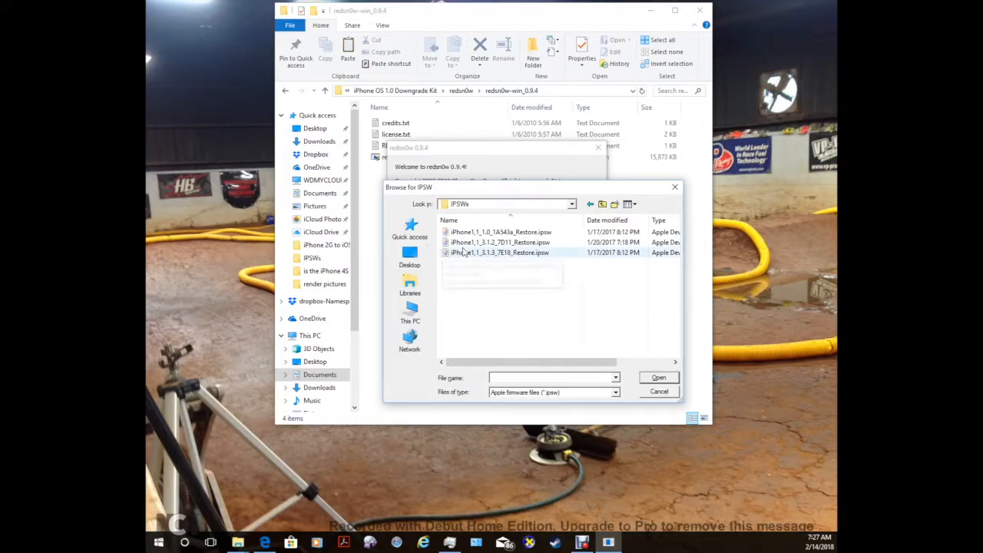
{"action": "left_click", "coordinate": [500, 242]}
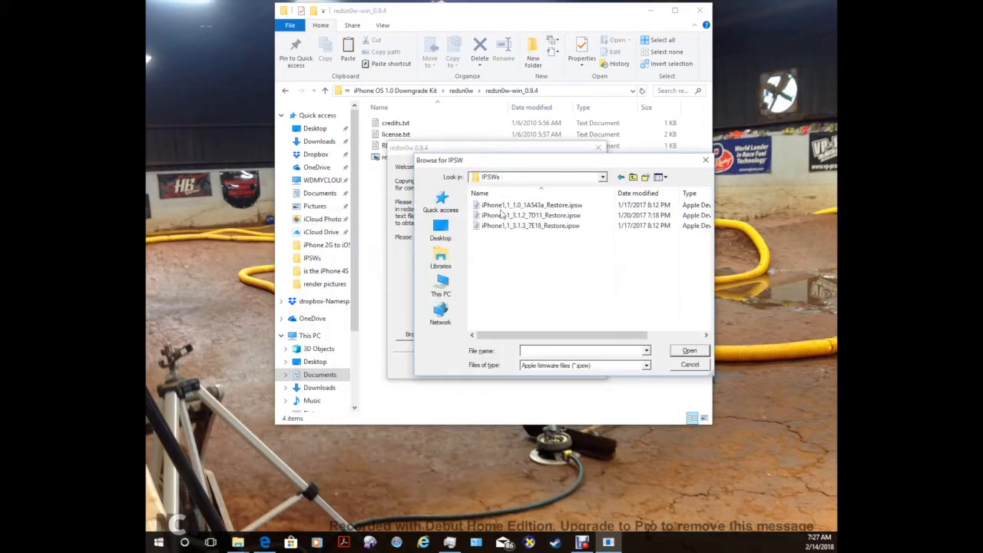
{"action": "mouse_move", "coordinate": [522, 215]}
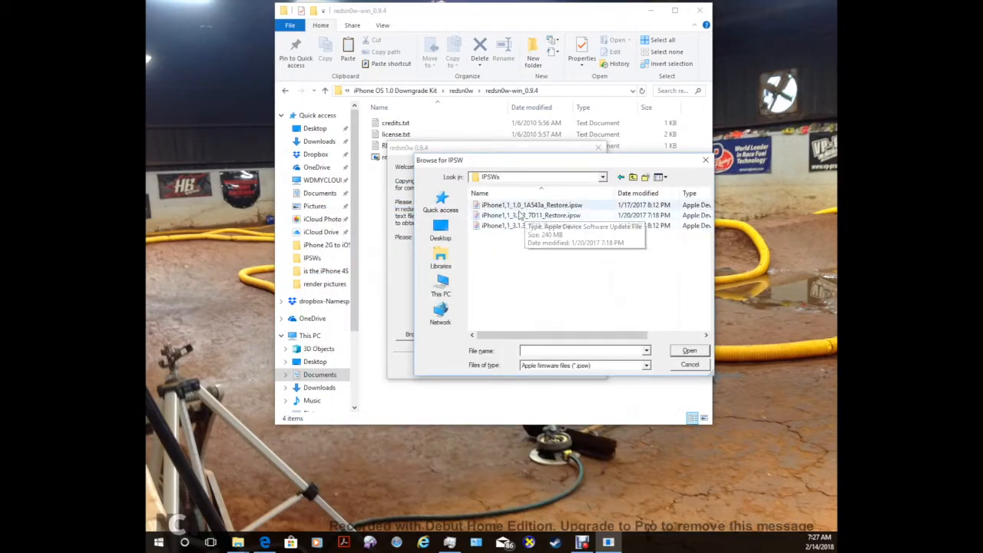
{"action": "left_click", "coordinate": [530, 215]}
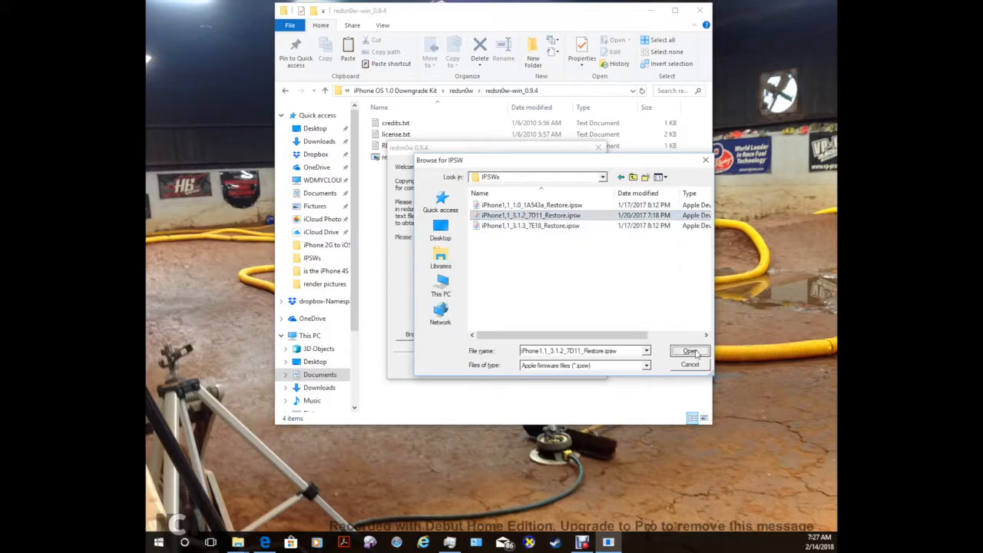
{"action": "left_click", "coordinate": [689, 351]}
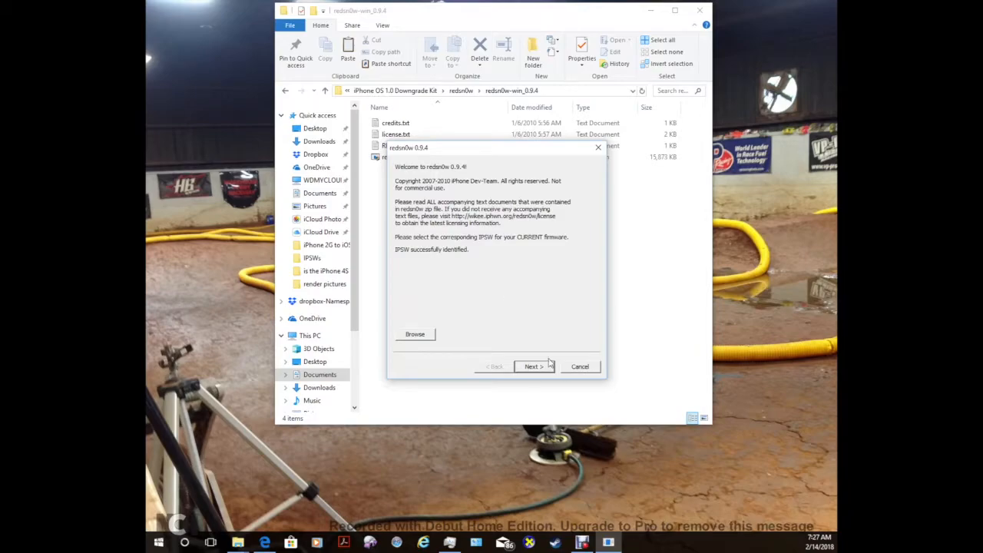
Continue past the identified IPSW so redsn0w prepares jailbreak data and patches the kernel.
{"action": "left_click", "coordinate": [534, 367]}
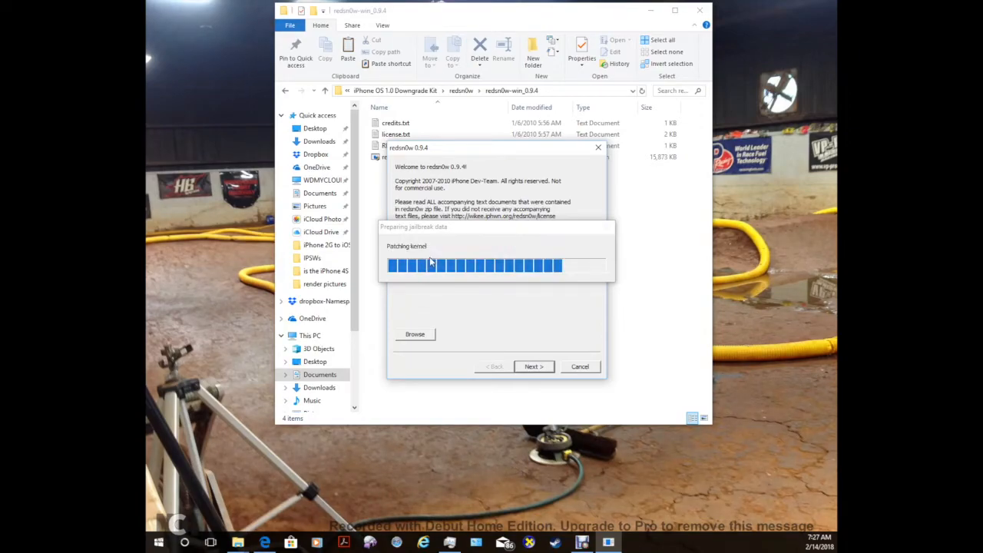
{"action": "mouse_move", "coordinate": [468, 255]}
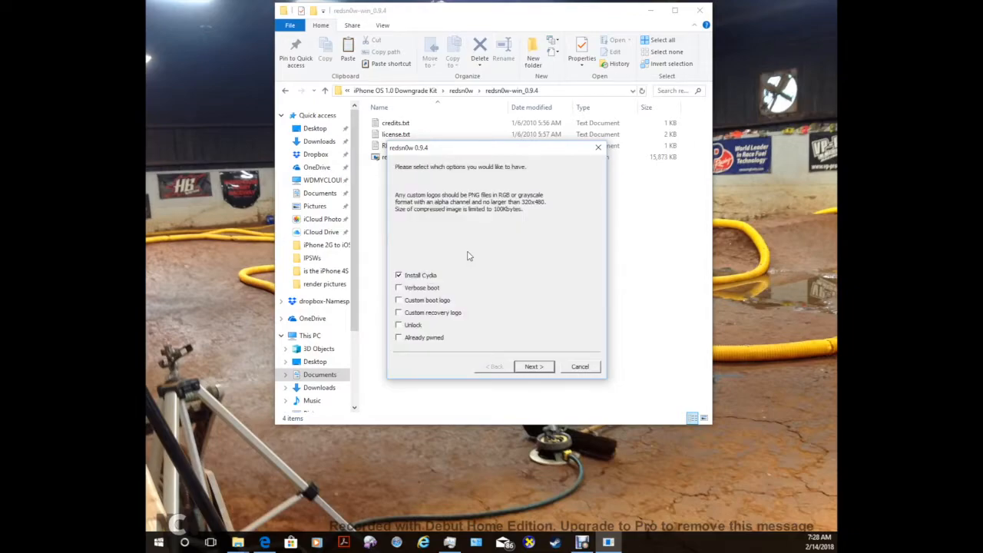
{"action": "mouse_move", "coordinate": [425, 277]}
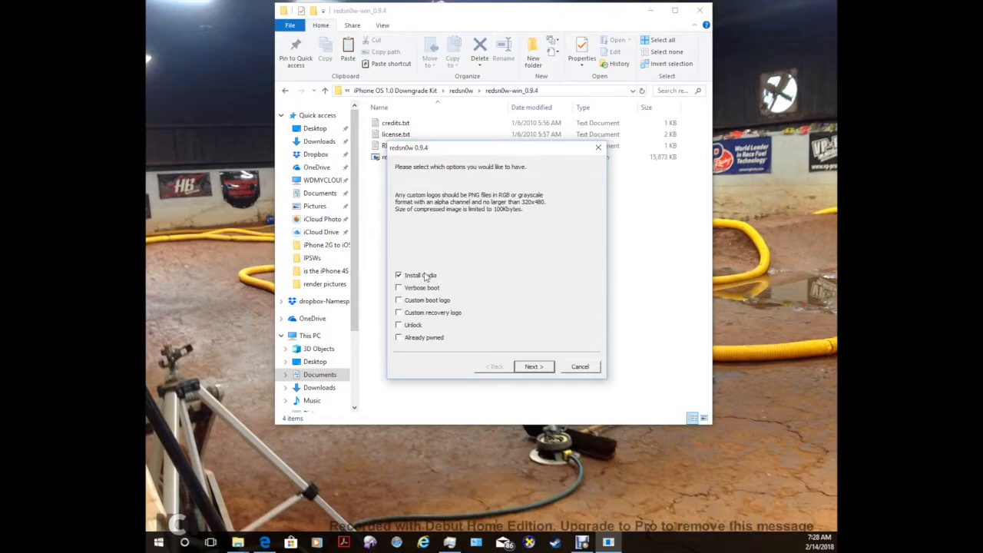
Leave Install Cydia ticked, enable Unlock, and proceed with Next.
{"action": "left_click", "coordinate": [398, 275]}
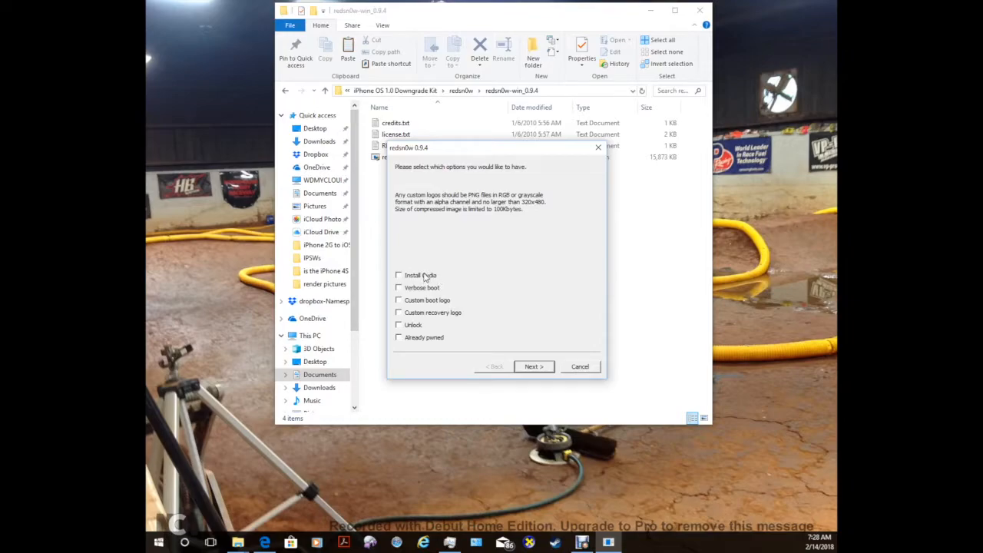
{"action": "left_click", "coordinate": [399, 275]}
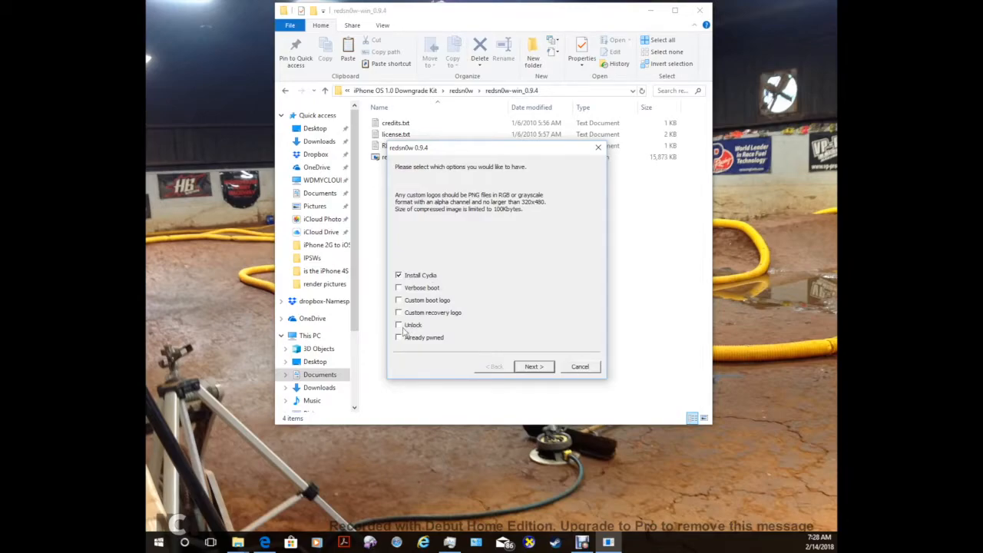
{"action": "left_click", "coordinate": [399, 324]}
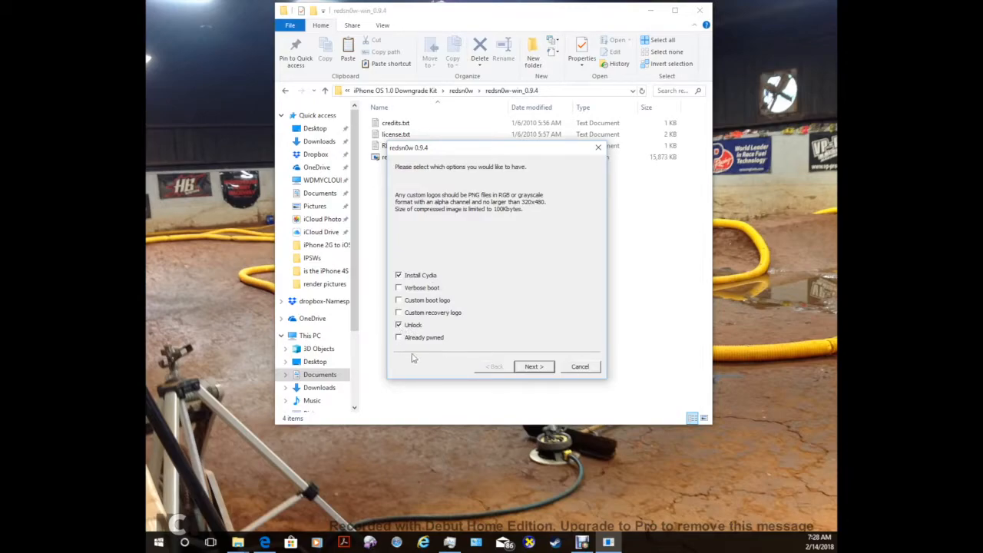
{"action": "left_click", "coordinate": [399, 324]}
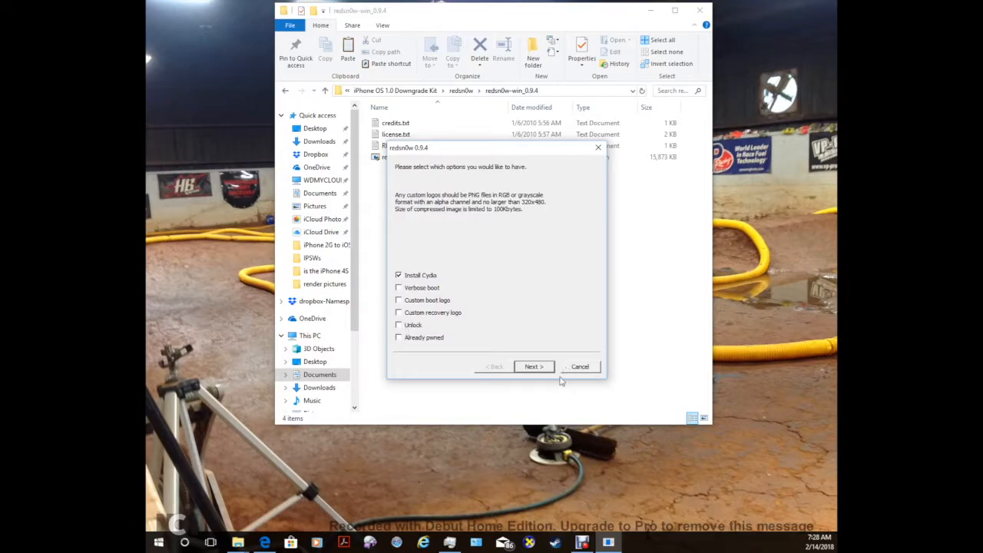
{"action": "left_click", "coordinate": [399, 325]}
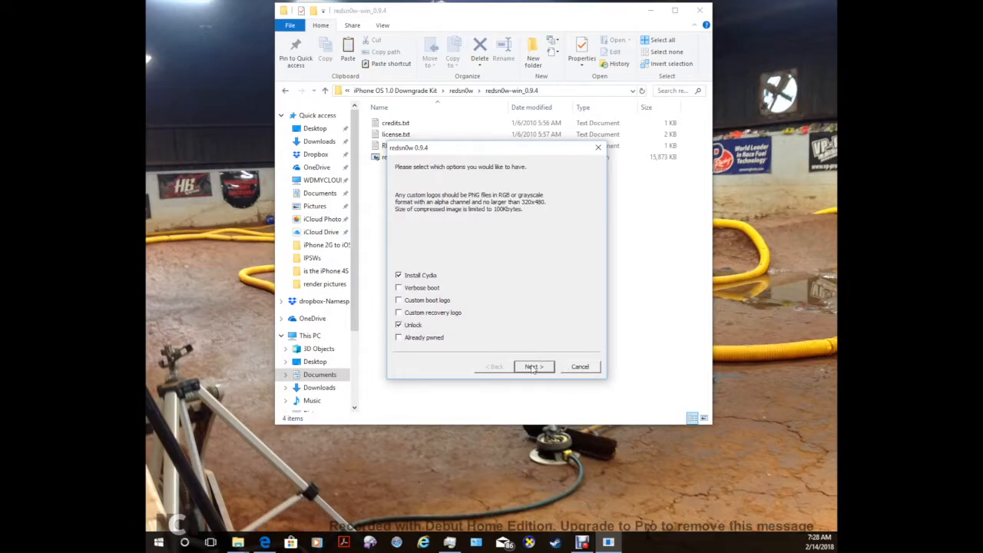
{"action": "left_click", "coordinate": [533, 367]}
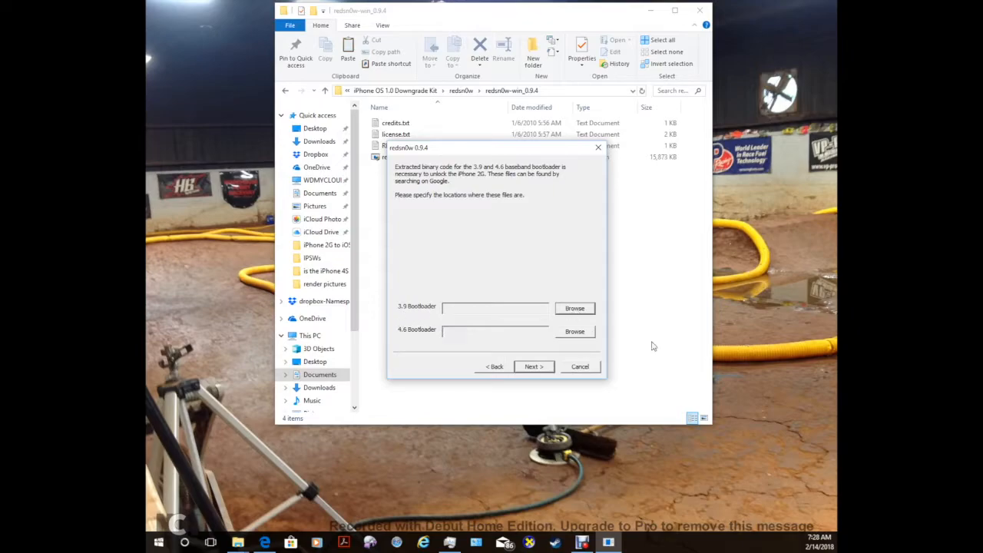
Load BL-39.bin as the 3.9 bootloader and BL-46.bin as the 4.6 bootloader, then continue.
{"action": "left_click", "coordinate": [574, 308]}
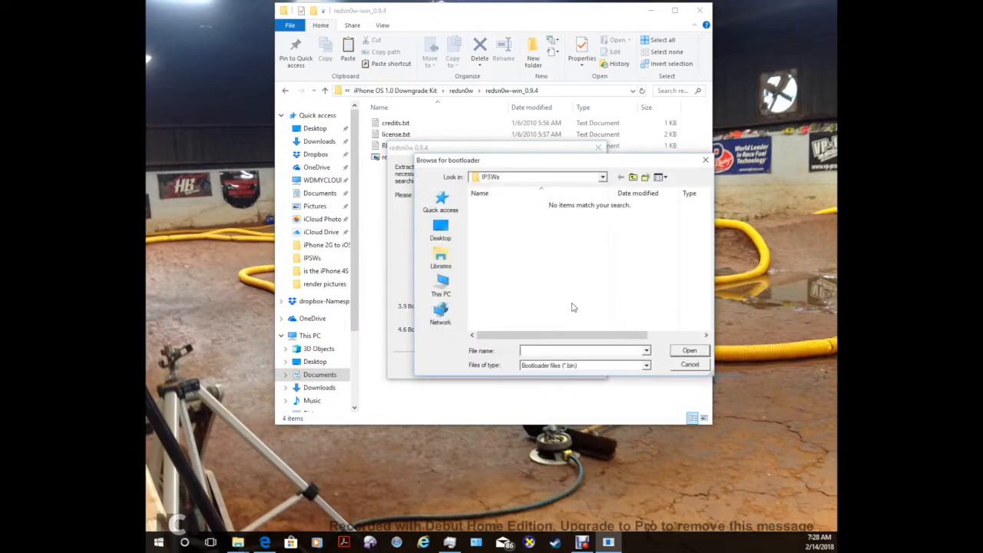
{"action": "left_click", "coordinate": [602, 176]}
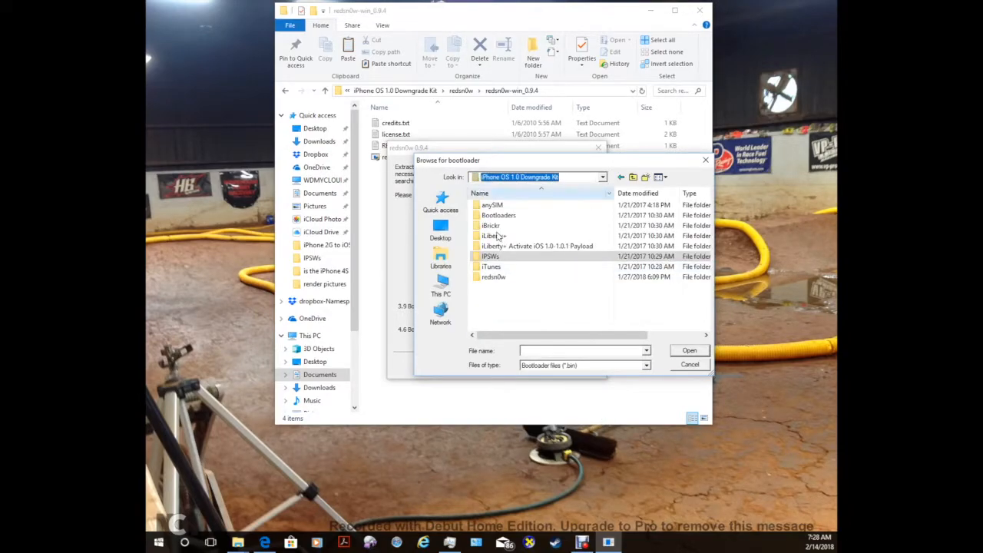
{"action": "double_click", "coordinate": [498, 216]}
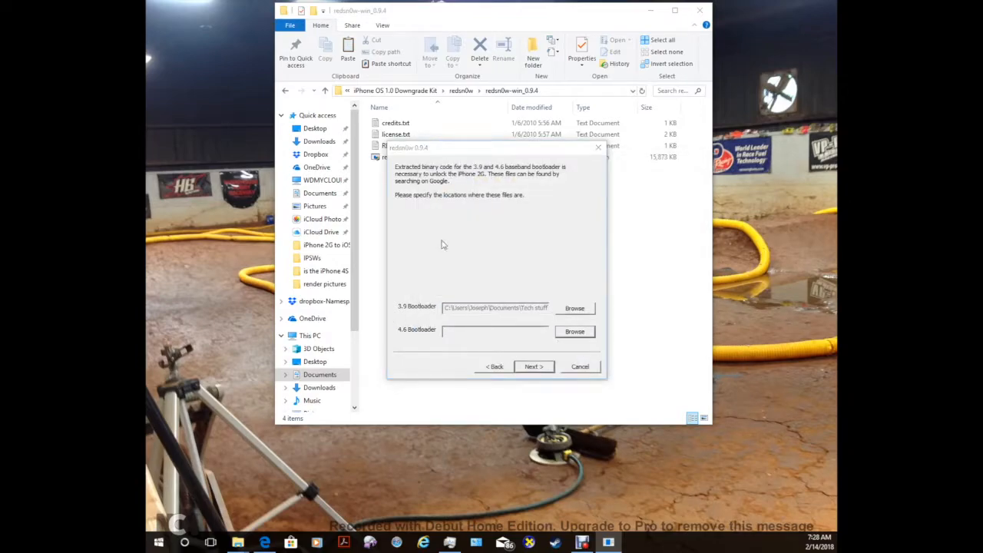
{"action": "left_click", "coordinate": [574, 331]}
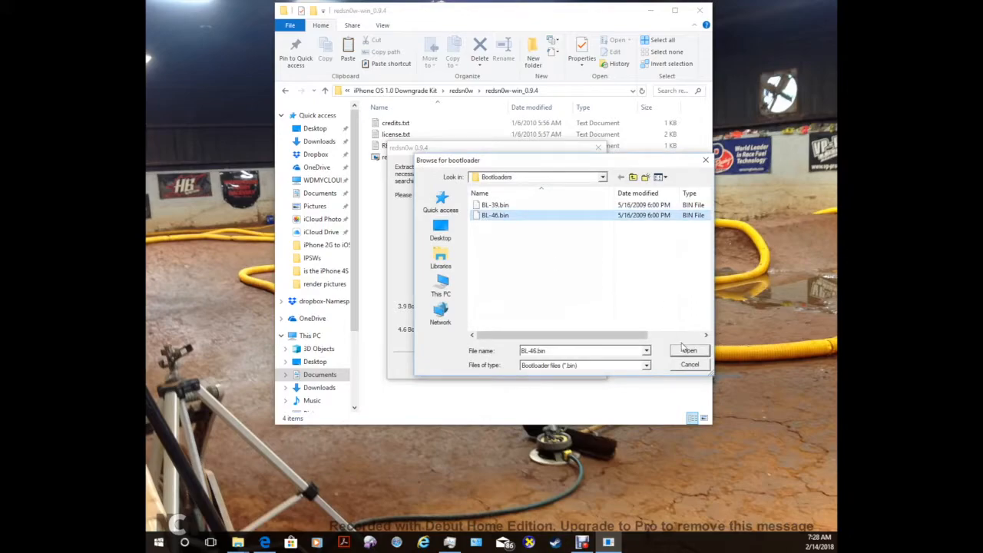
{"action": "left_click", "coordinate": [688, 350]}
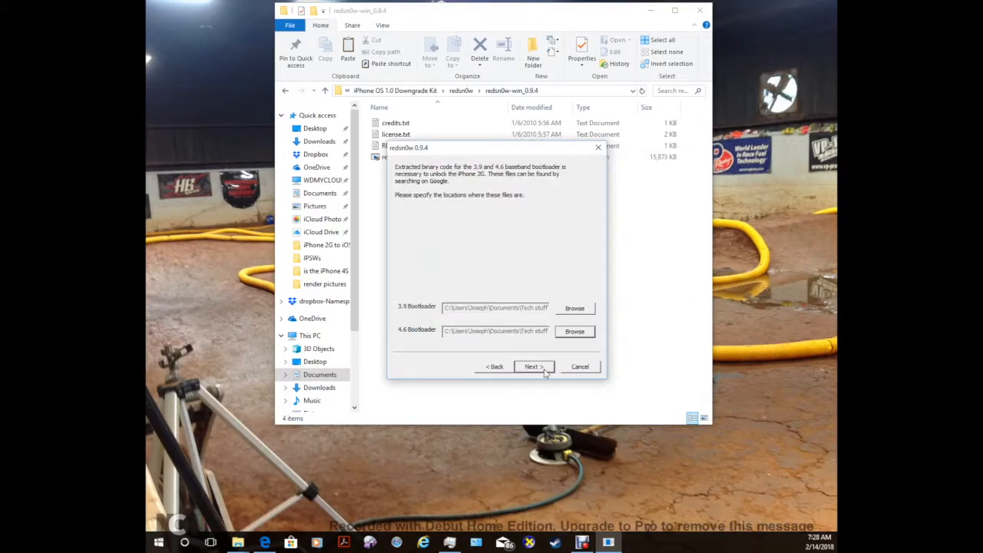
{"action": "left_click", "coordinate": [532, 366]}
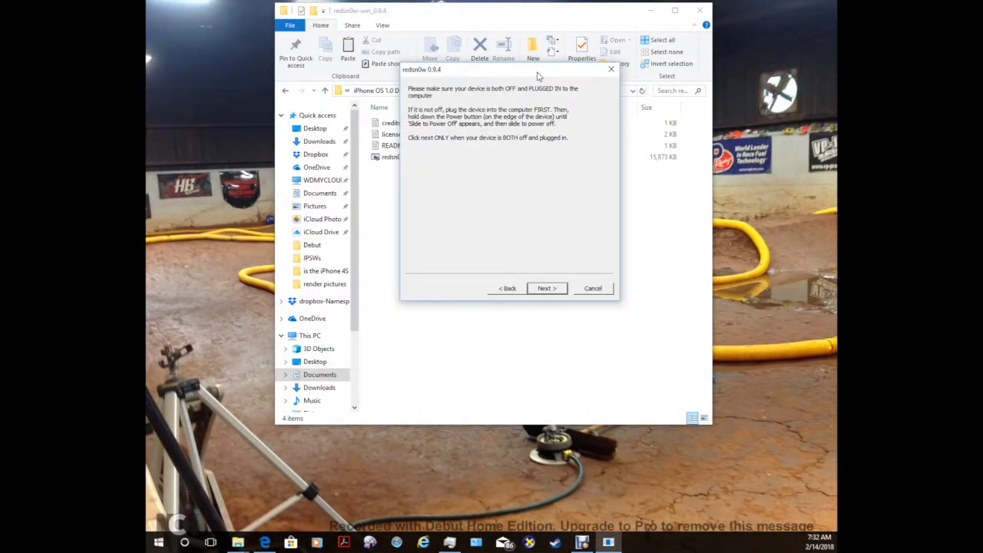
{"action": "mouse_move", "coordinate": [506, 137]}
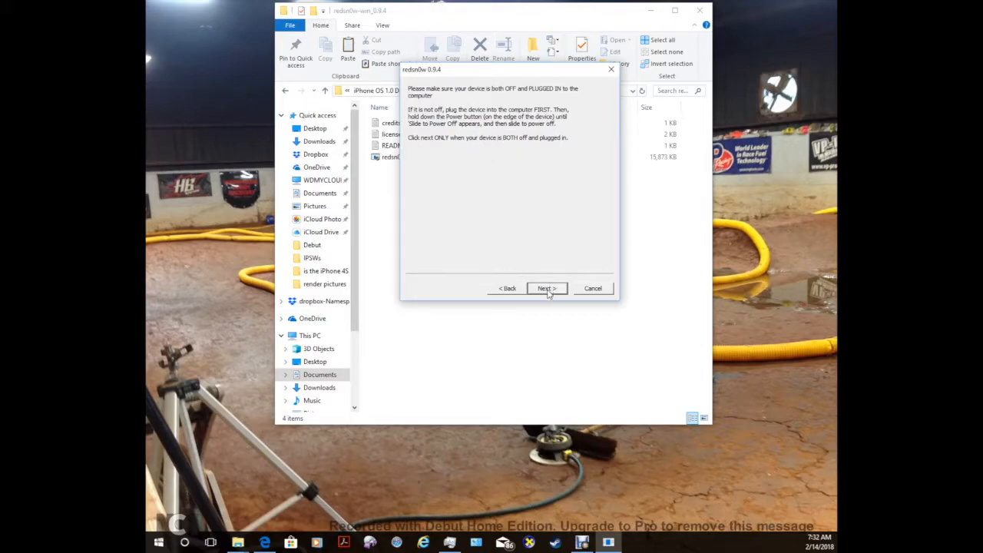
Confirm the iPhone is off and plugged in to start the DFU-mode sequence.
{"action": "left_click", "coordinate": [546, 288]}
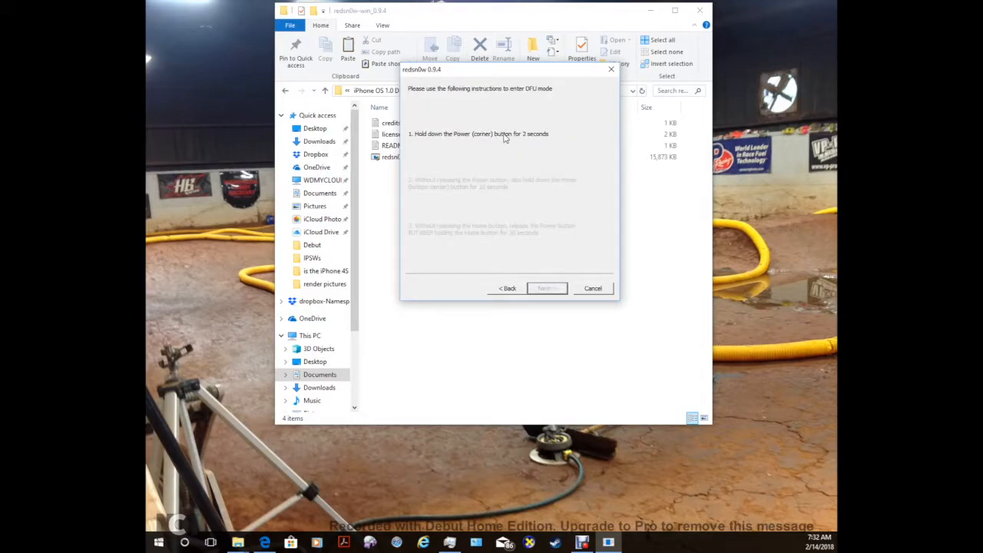
{"action": "left_click", "coordinate": [546, 288]}
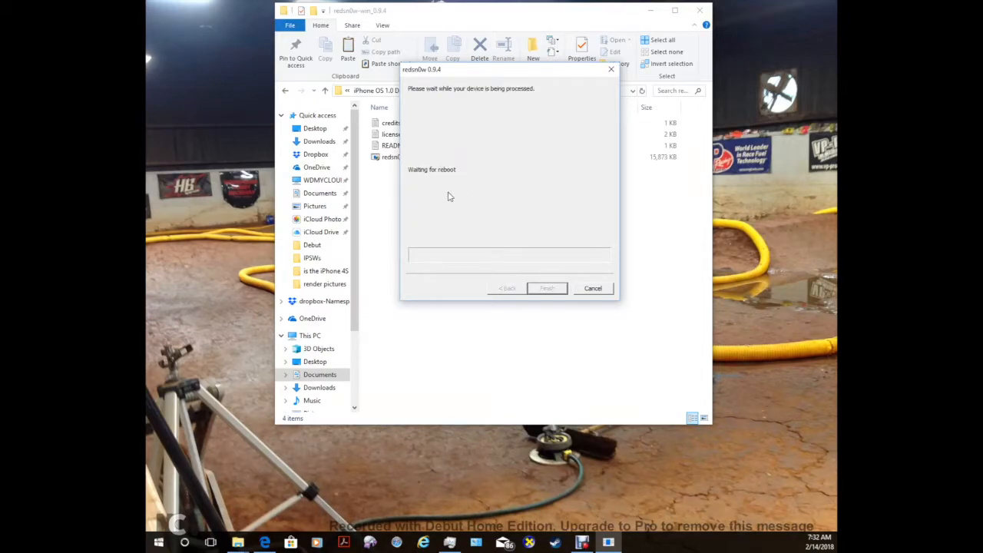
{"action": "mouse_move", "coordinate": [490, 182]}
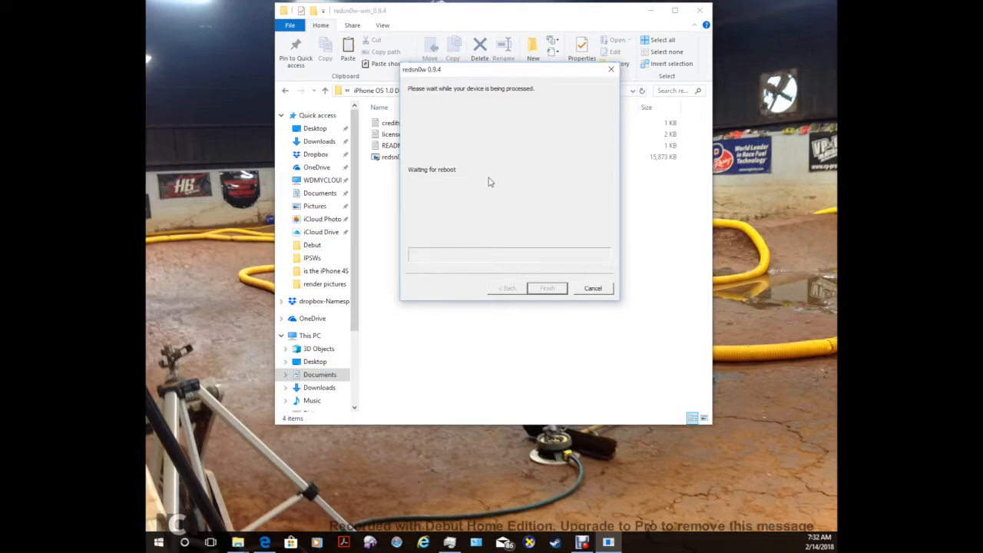